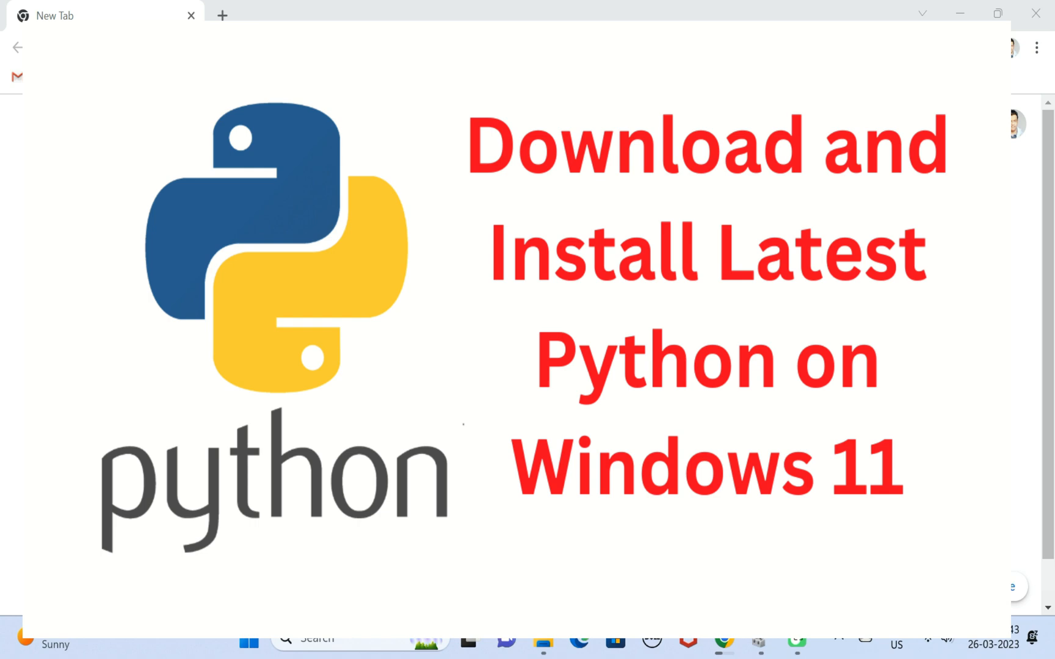
Search Google for 'python download' from the Chrome address bar
click(362, 47)
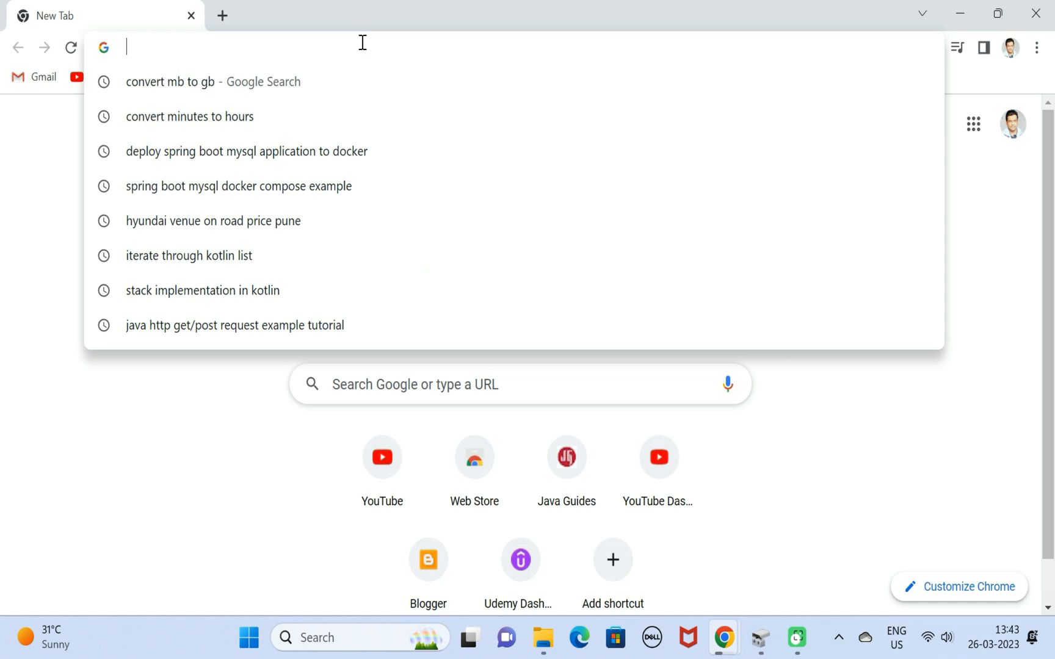
text(python download)
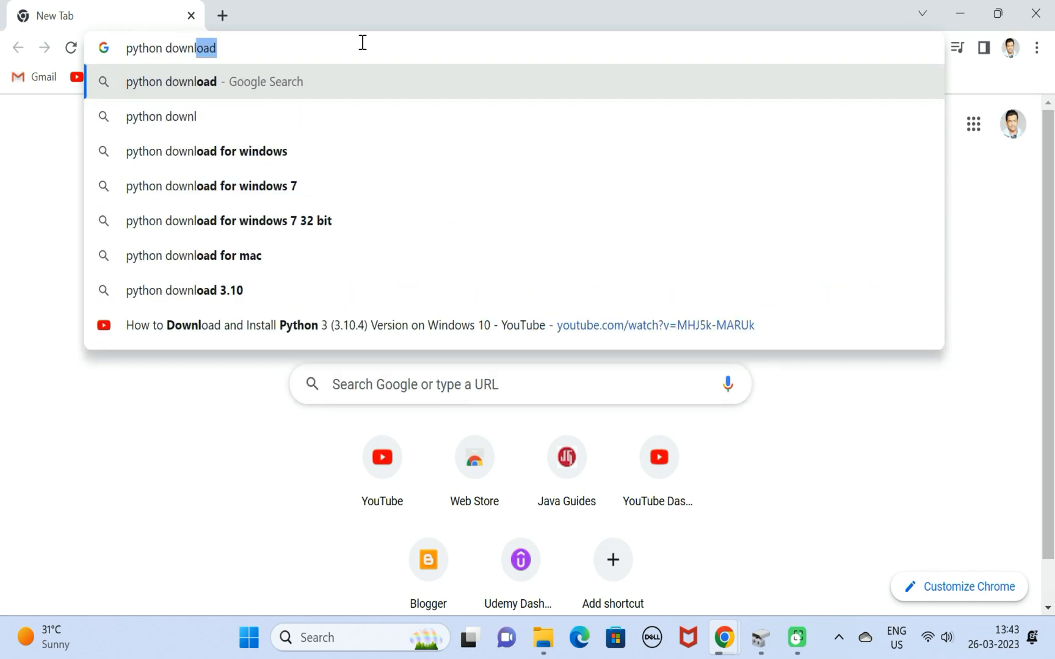
key(Enter)
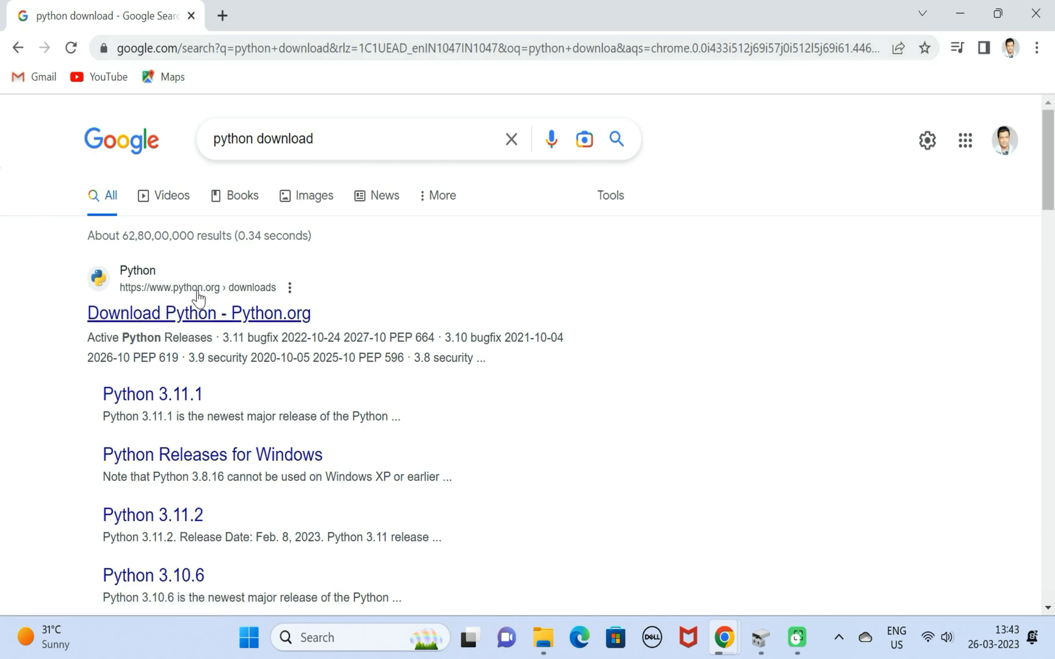
Open the Python.org downloads page and download the Python 3.11.2 Windows installer
click(198, 312)
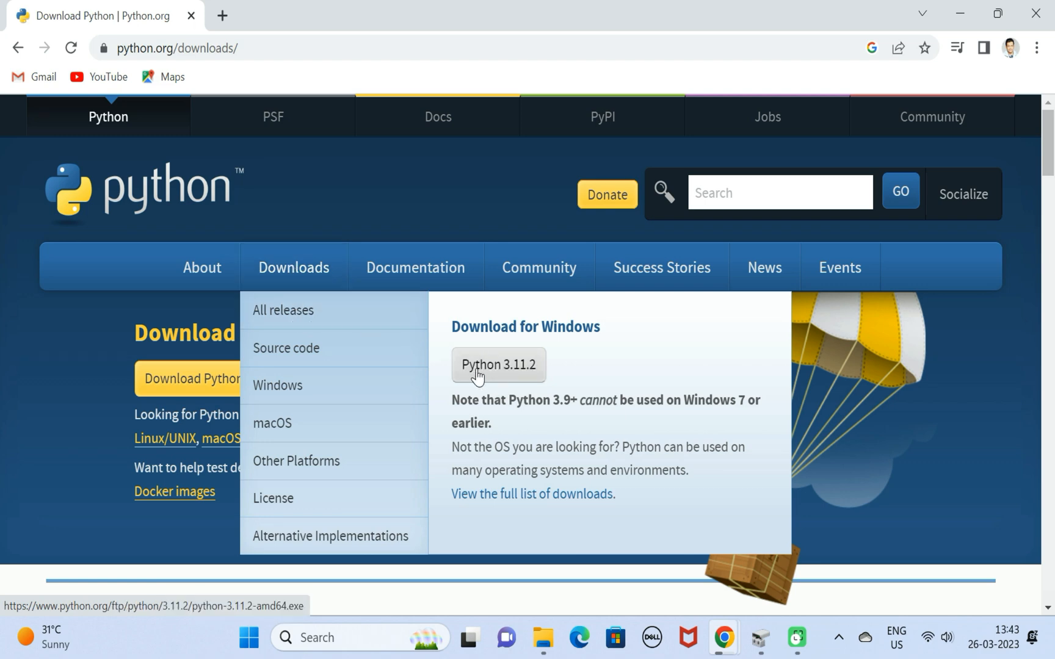
mouse_move(495, 367)
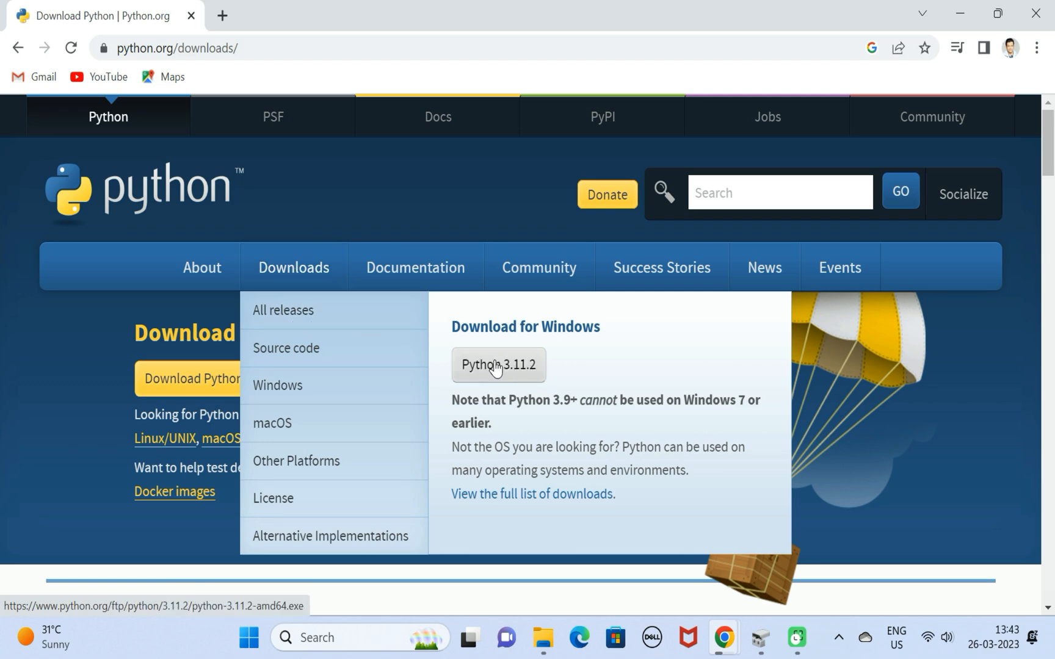
click(498, 364)
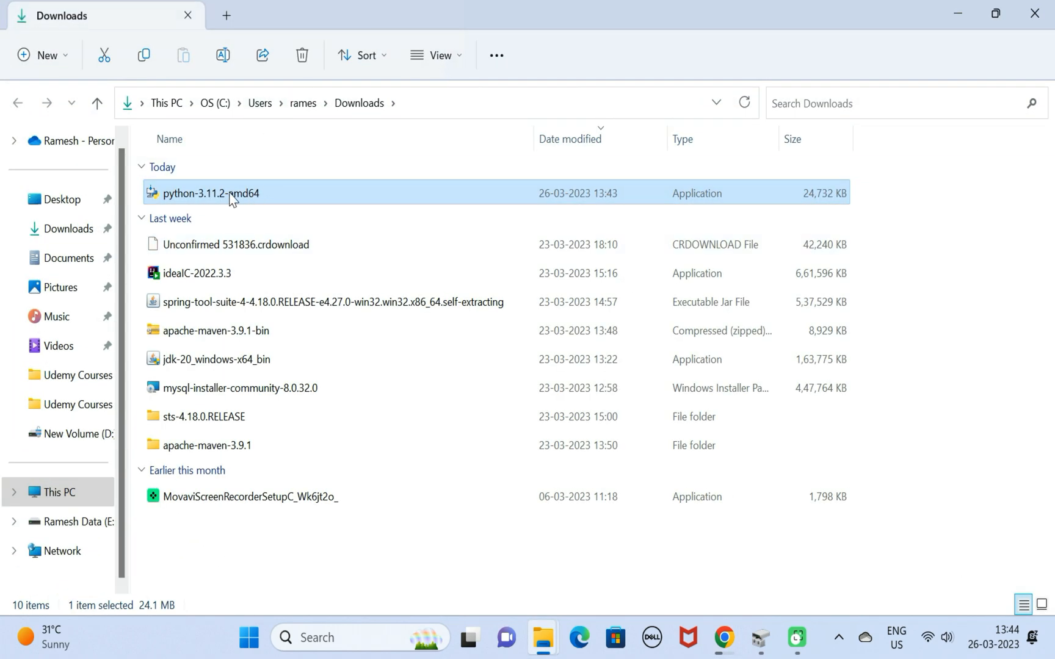
Launch the downloaded Python installer and enable 'Add python.exe to PATH'
double_click(211, 192)
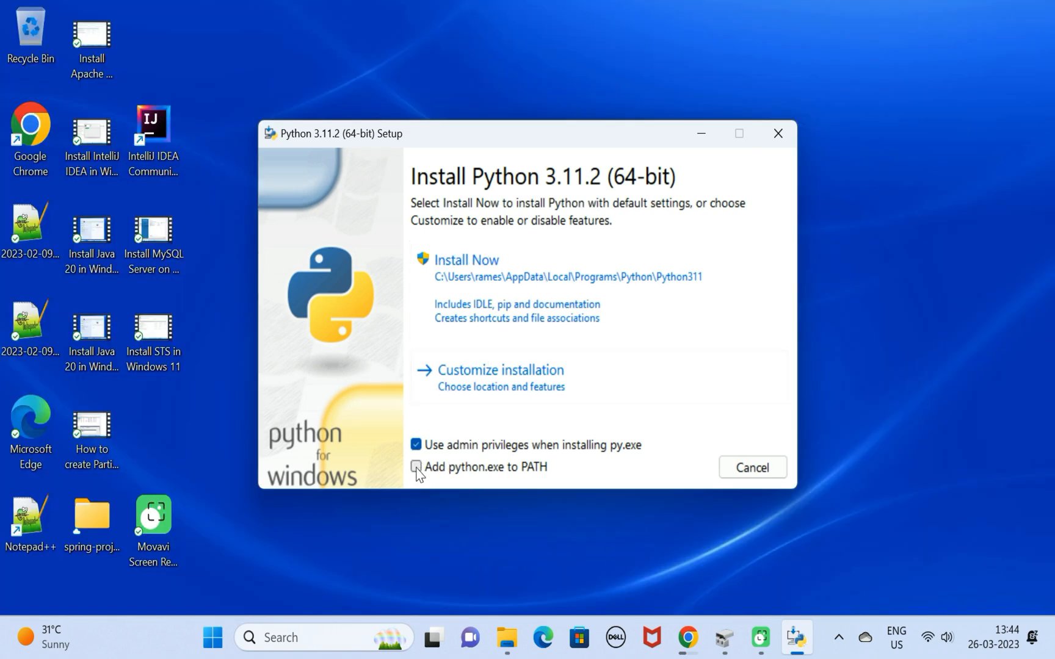
click(415, 467)
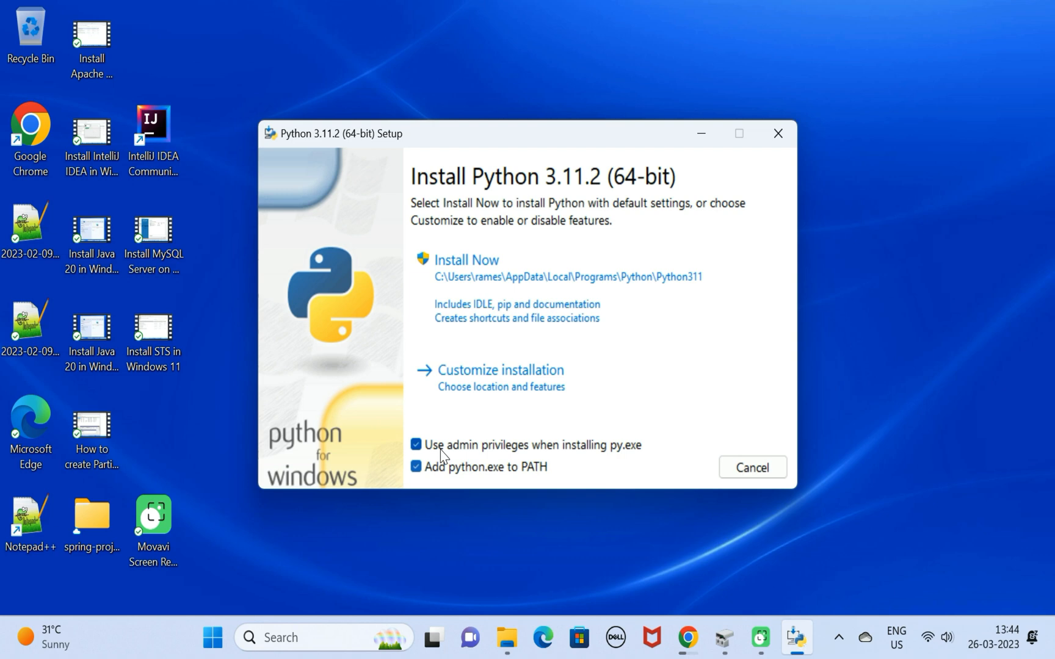
mouse_move(566, 438)
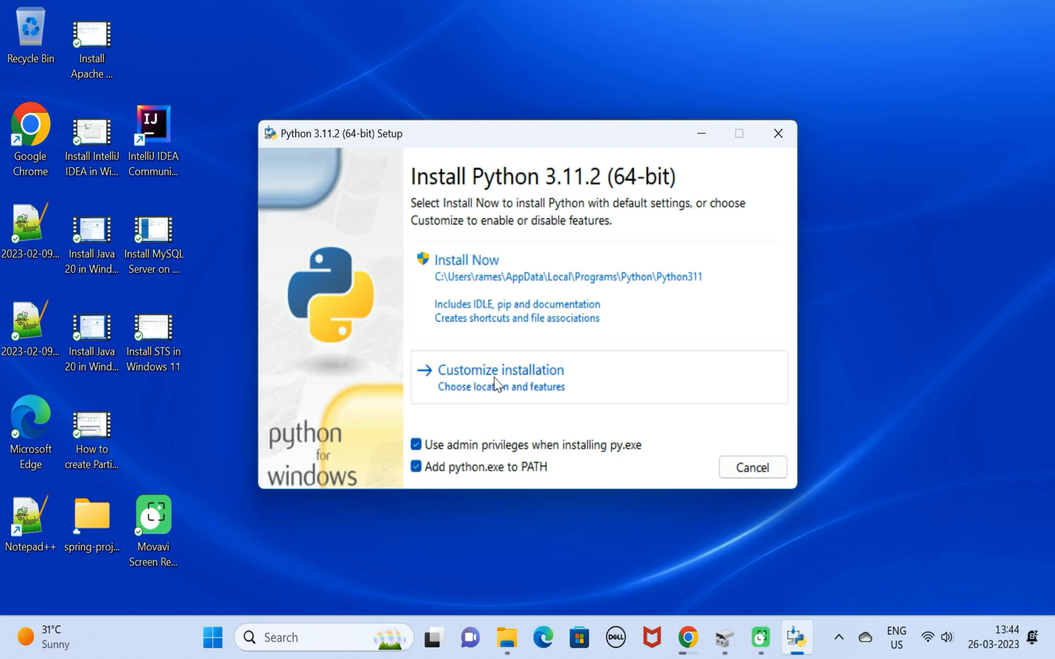
mouse_move(492, 384)
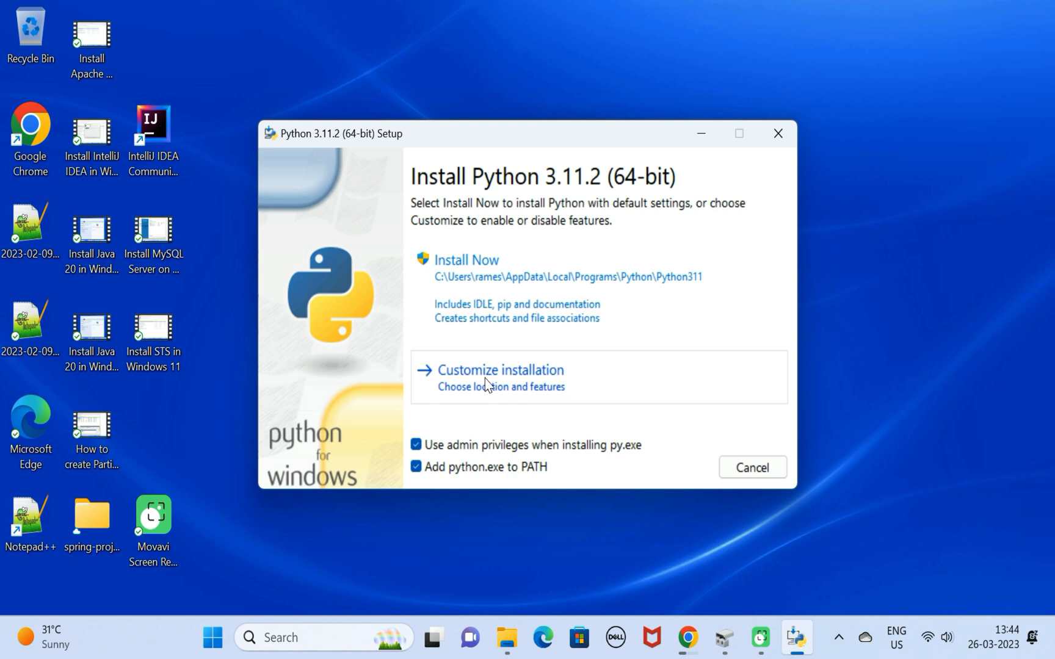
Choose Customize installation and continue with all optional features checked
click(500, 370)
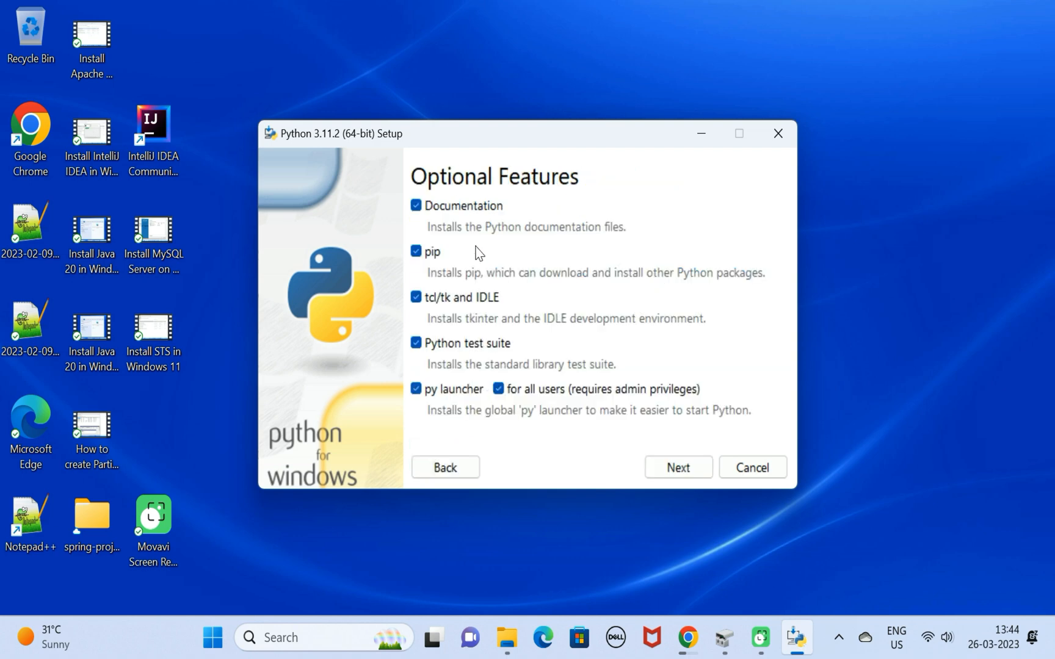
mouse_move(448, 242)
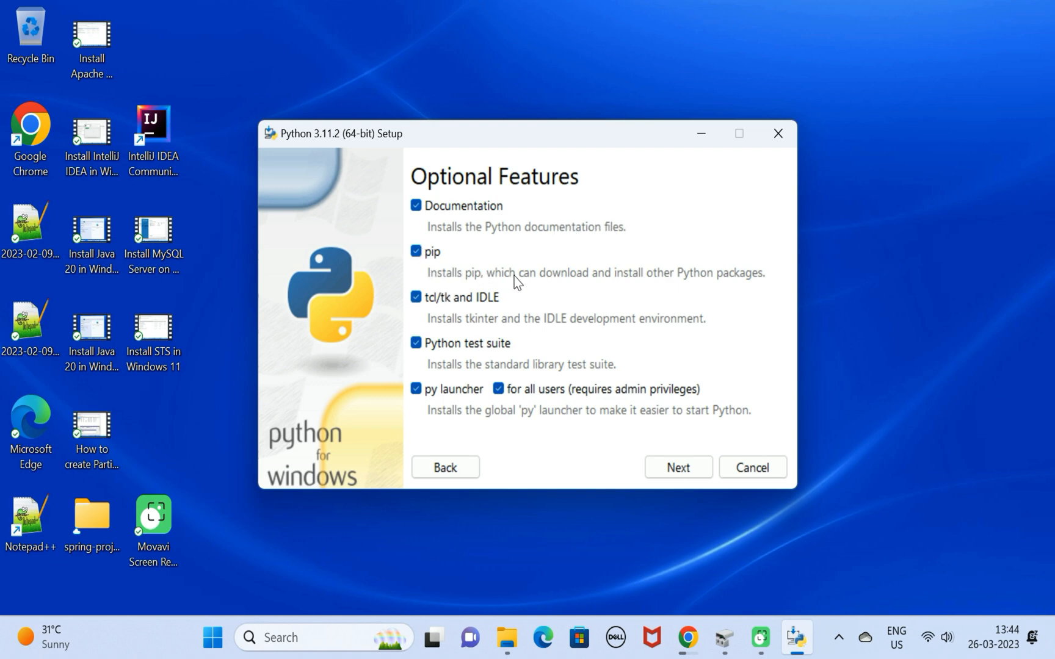
mouse_move(611, 272)
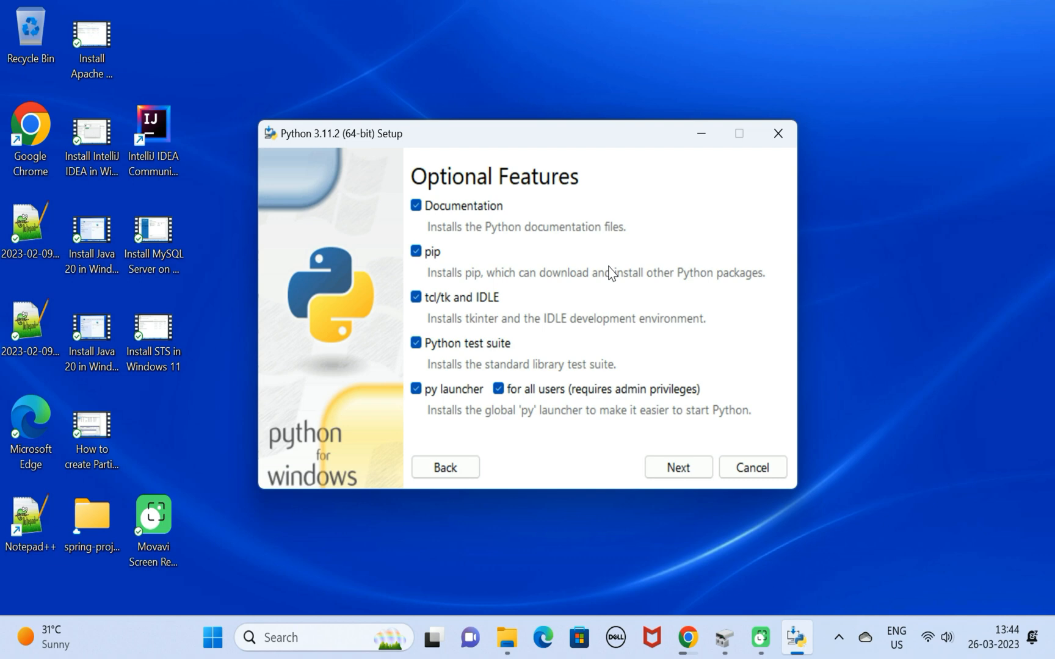
mouse_move(490, 328)
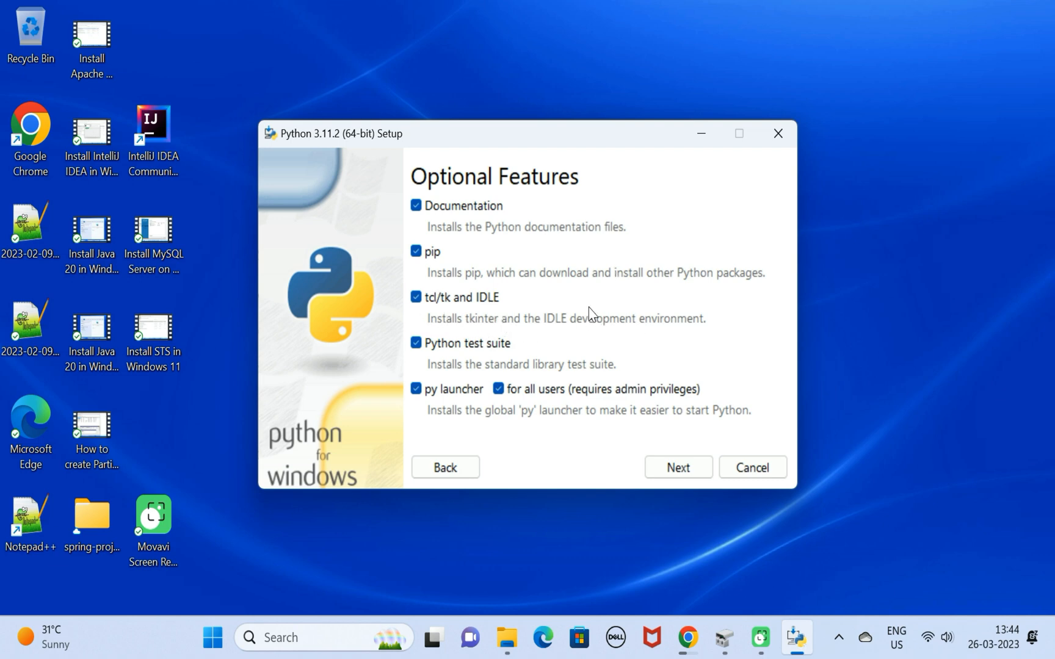
mouse_move(584, 373)
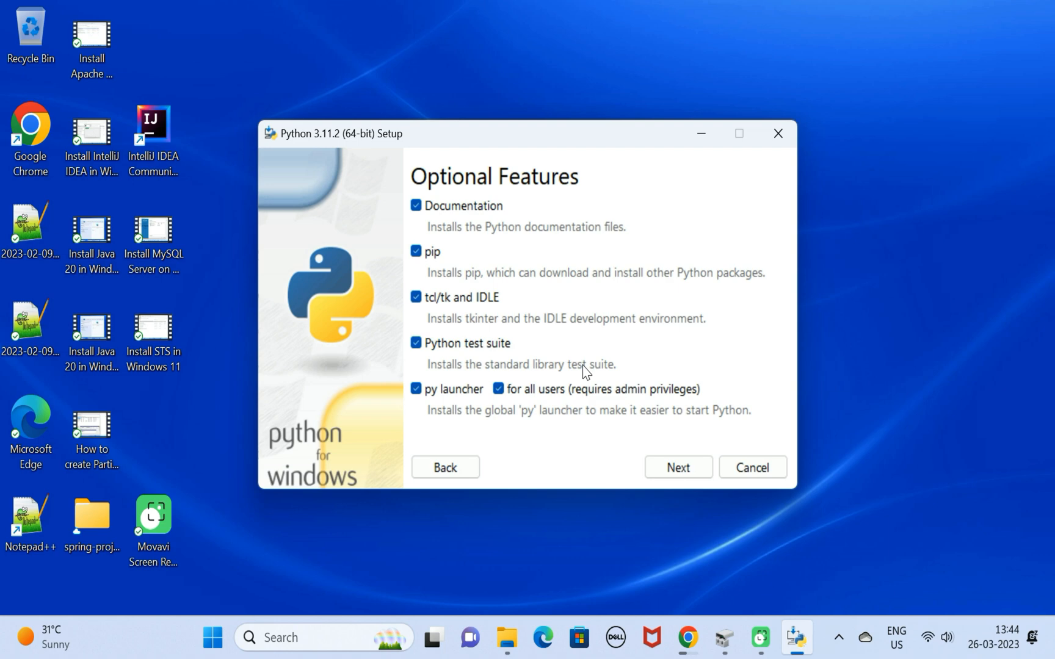
mouse_move(501, 363)
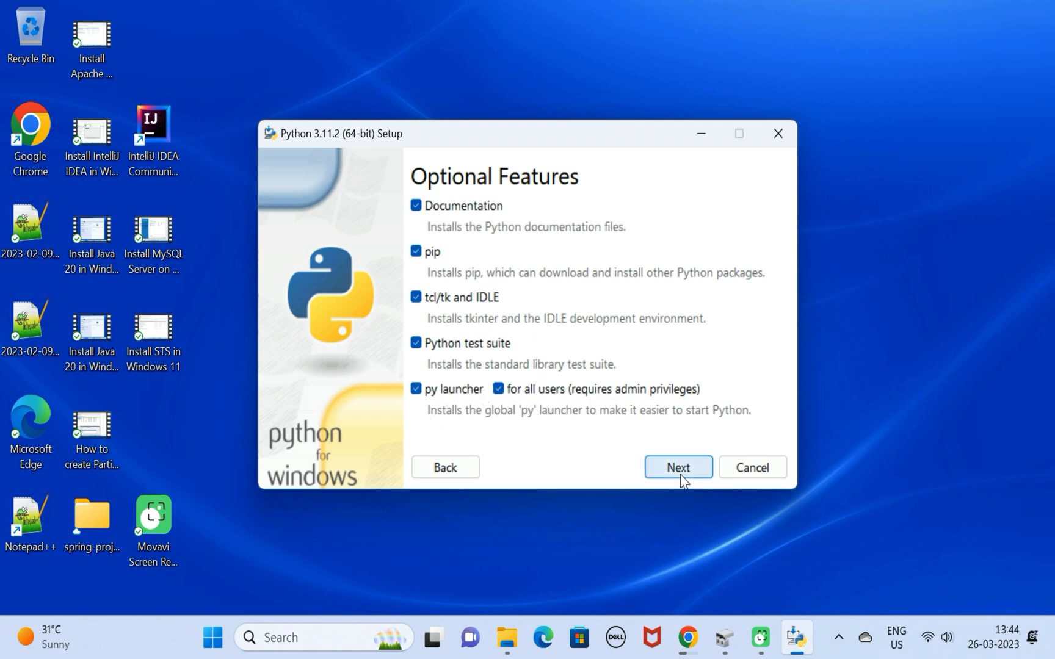
click(677, 467)
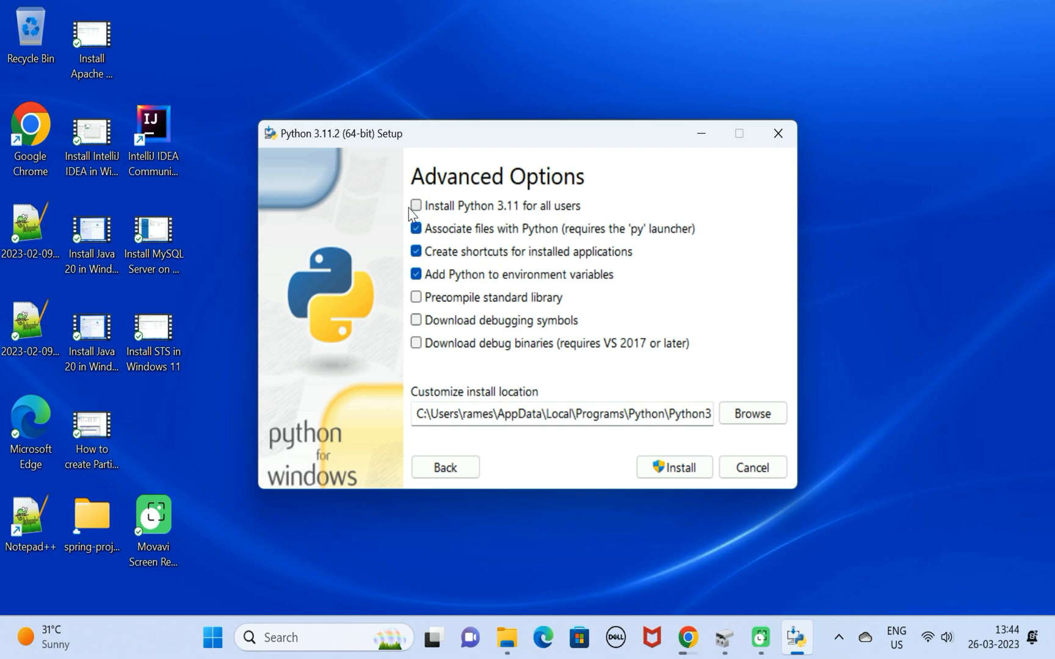
Enable 'Install Python 3.11 for all users' and start the installation
click(415, 205)
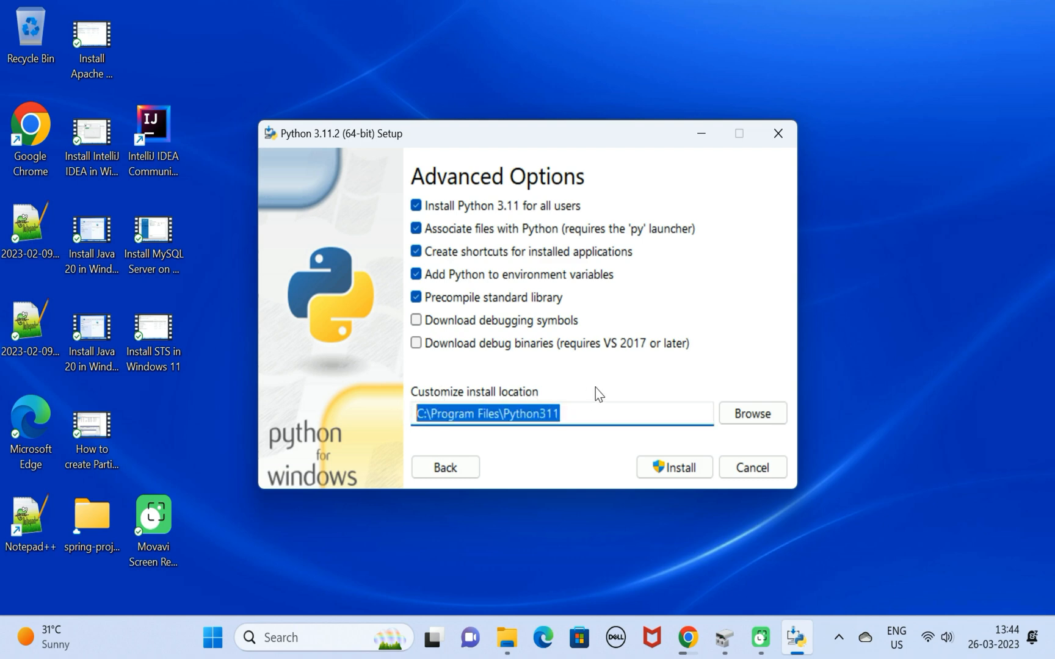
click(673, 467)
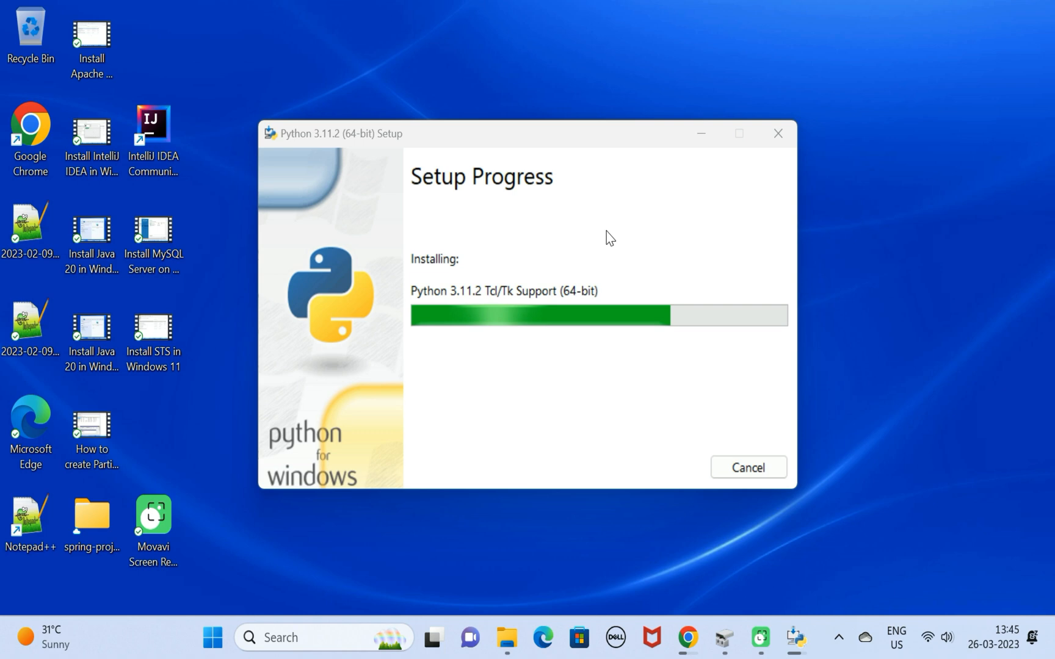
mouse_move(611, 235)
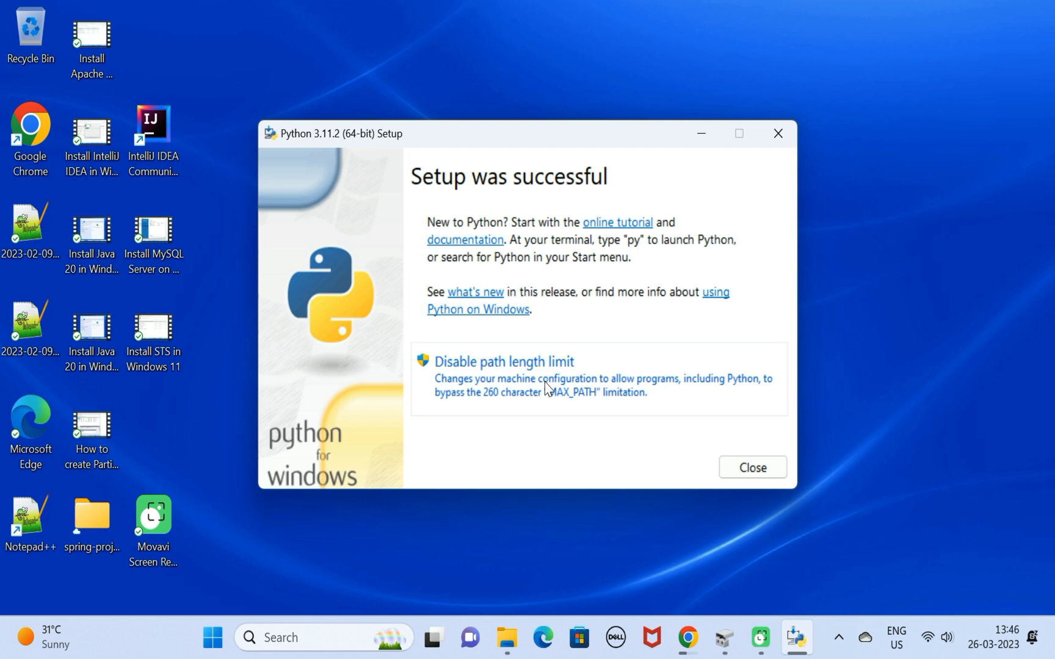
Close setup and browse File Explorer to C:\Program Files\Python311
click(752, 468)
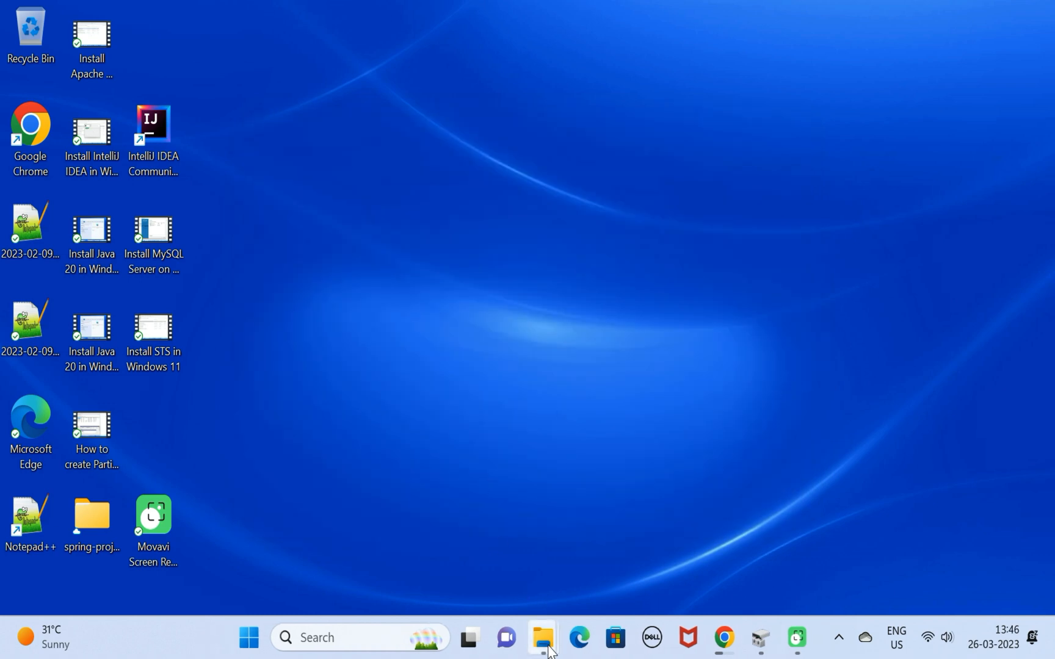
mouse_move(362, 530)
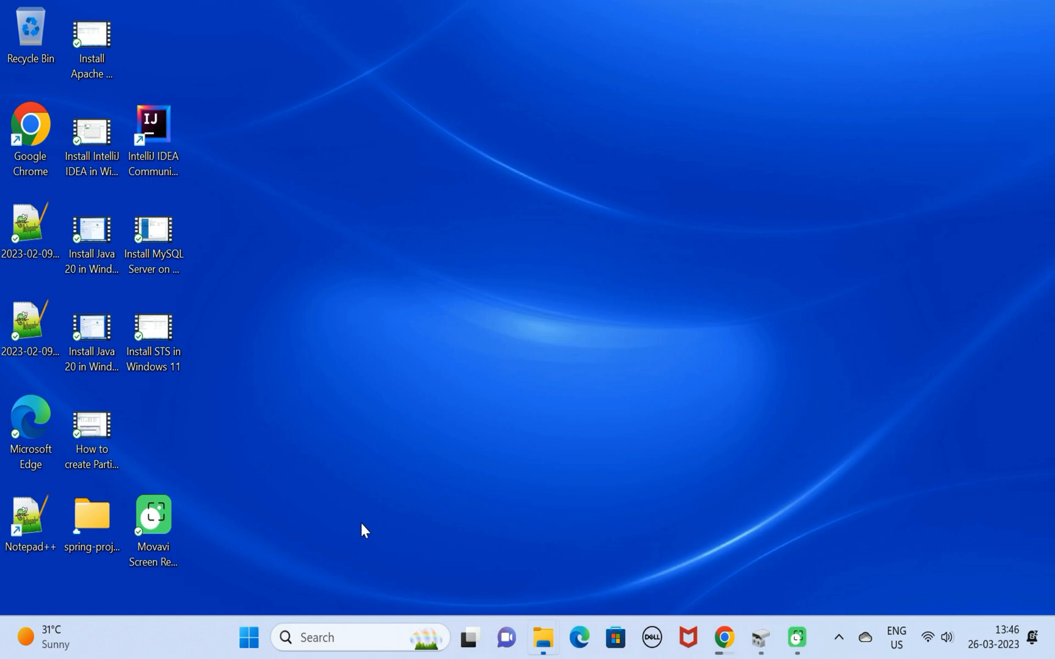
click(542, 637)
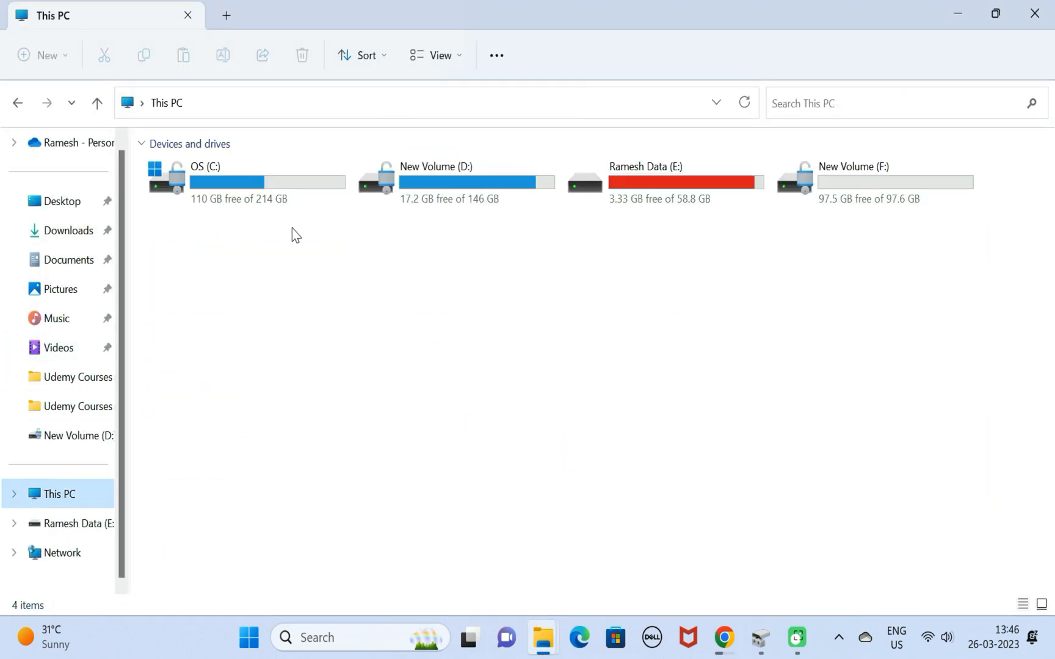
double_click(205, 182)
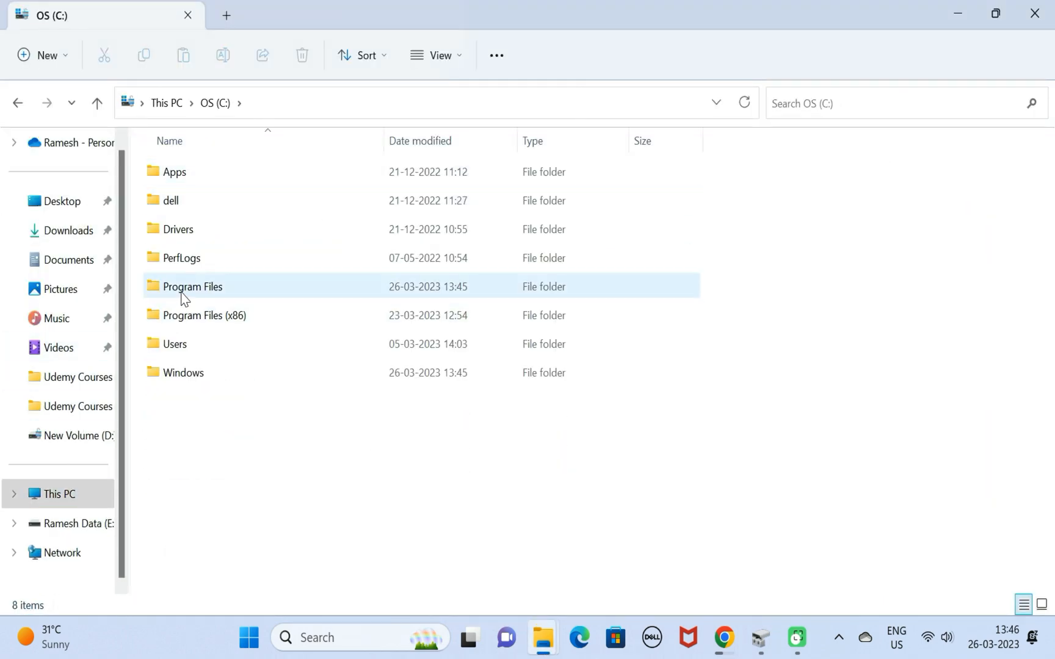
double_click(192, 286)
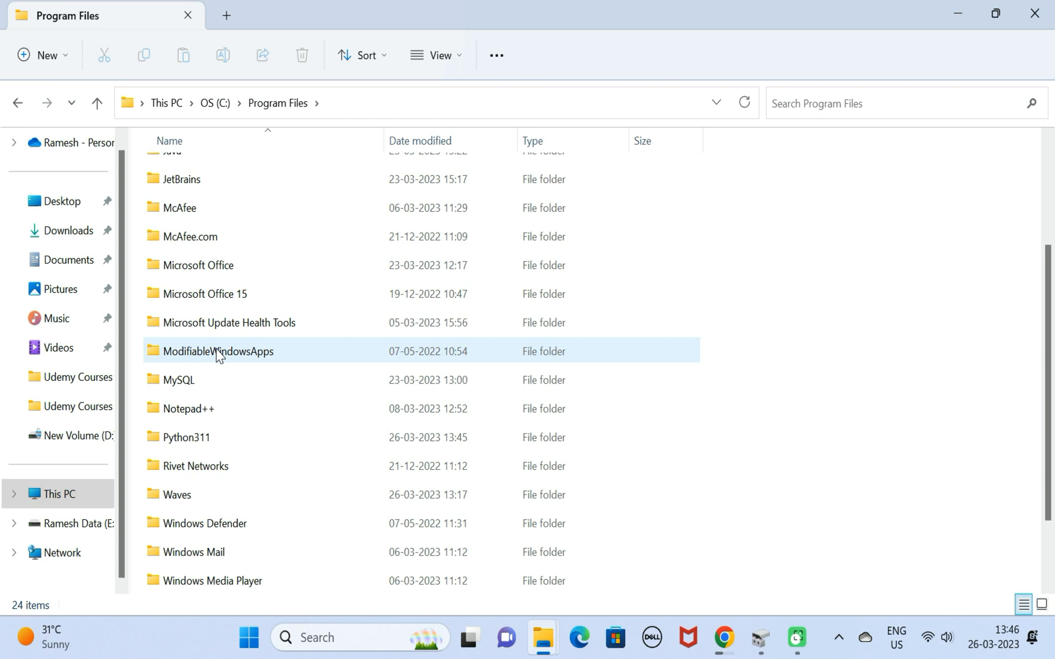
double_click(184, 437)
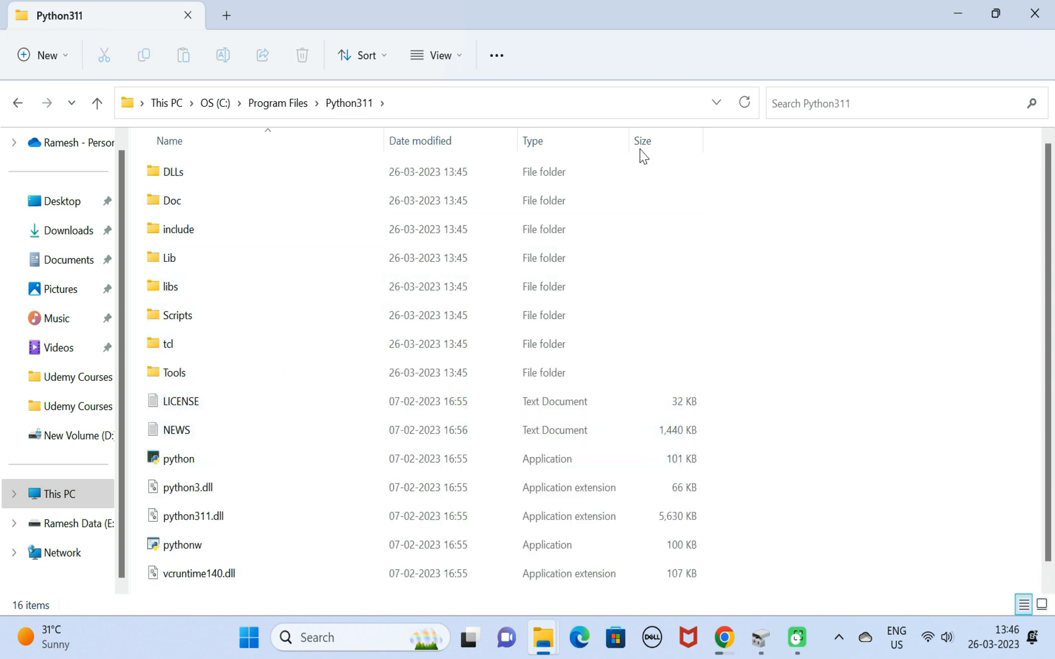
click(169, 257)
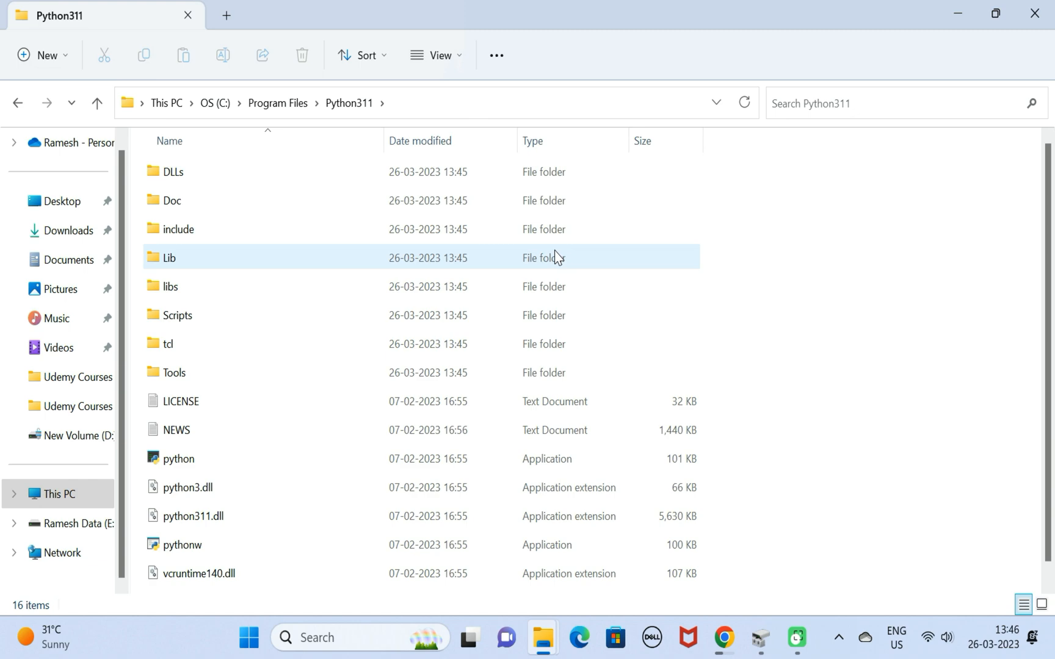
click(248, 637)
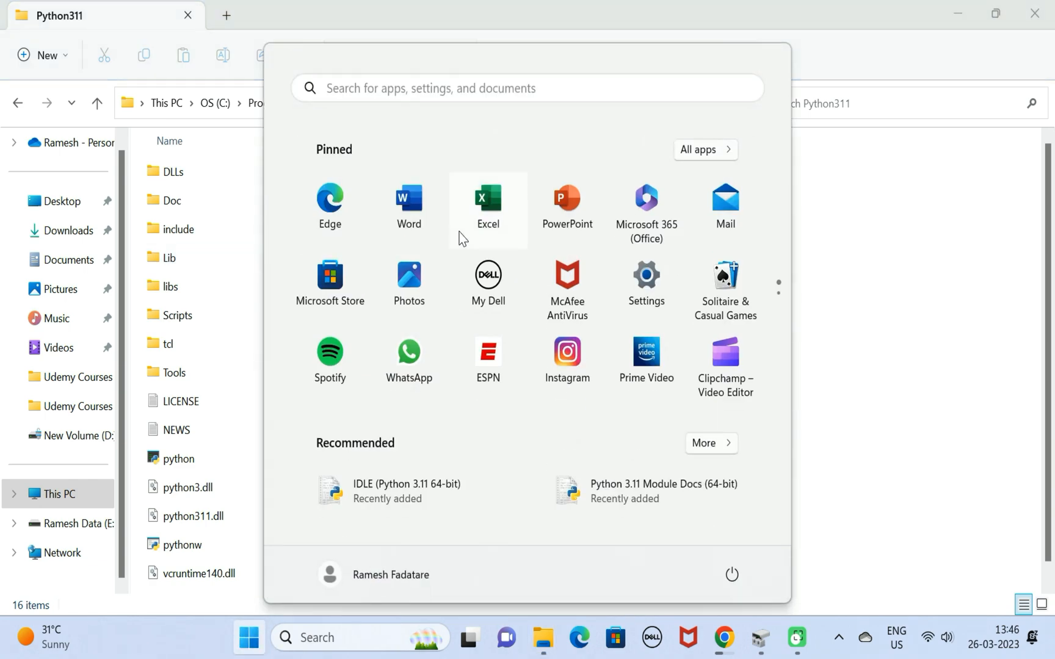
Search the Start menu for cmd and launch Command Prompt
text(cmd)
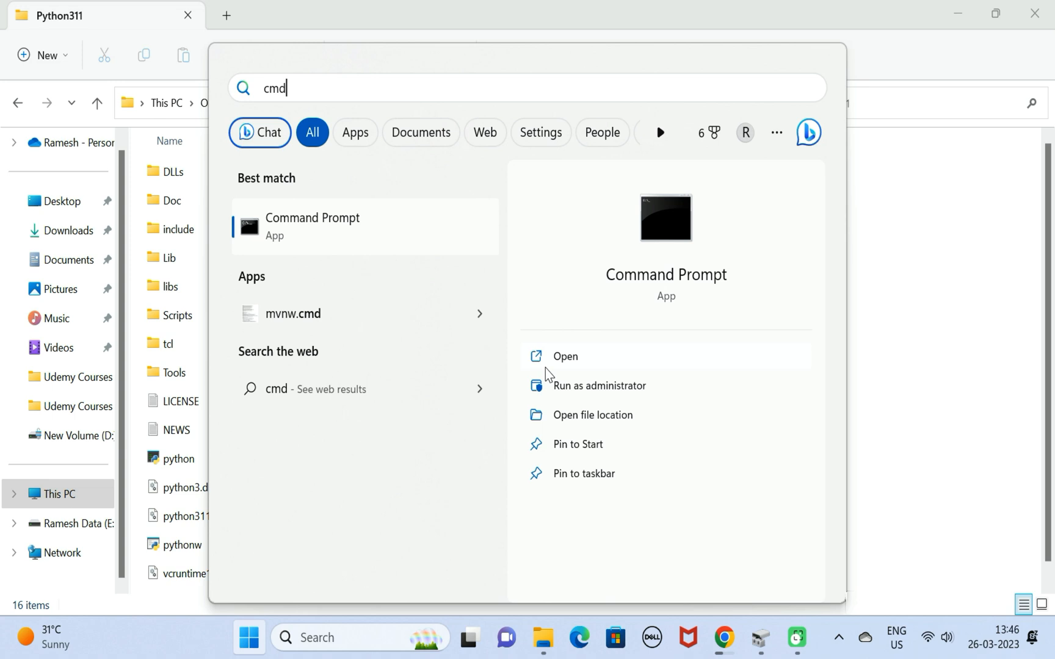
click(566, 356)
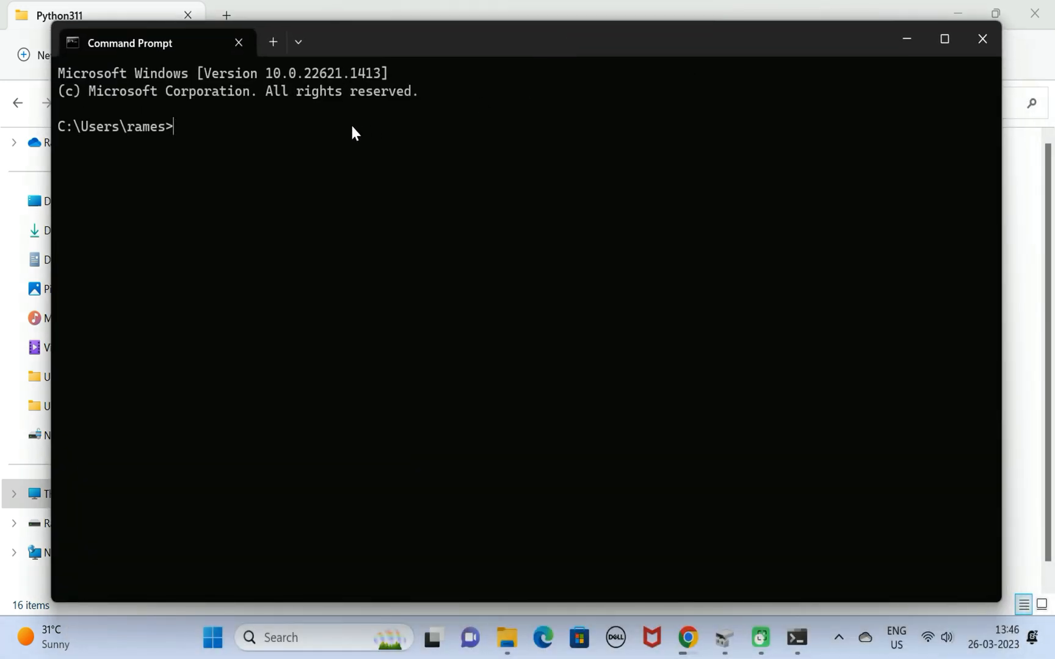
Run python --version in Command Prompt to confirm Python 3.11.2
text(pyth)
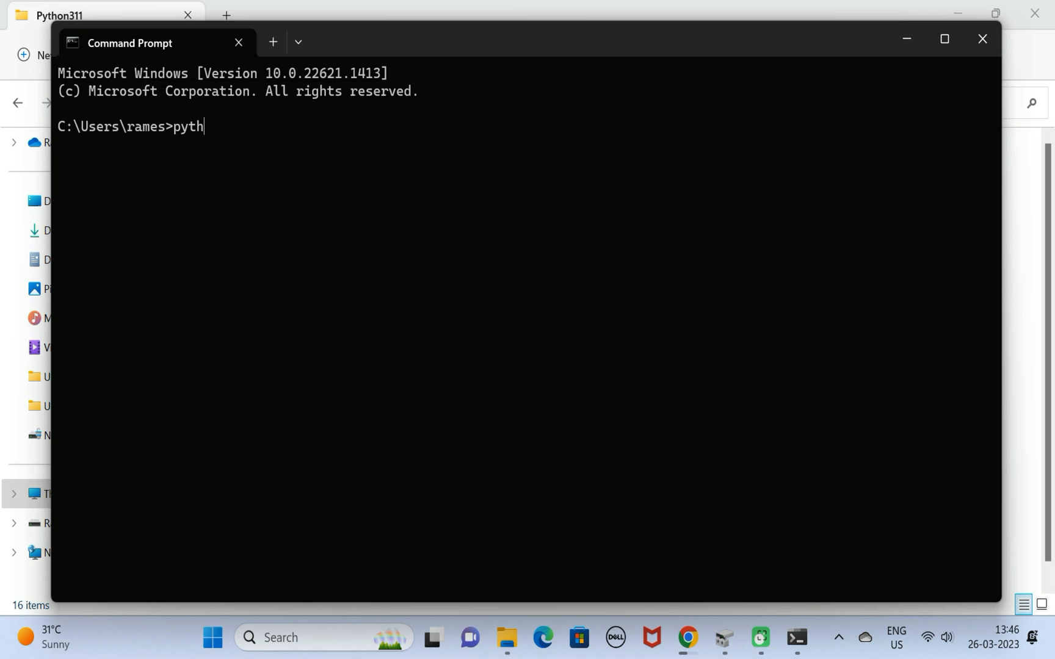
text(on -)
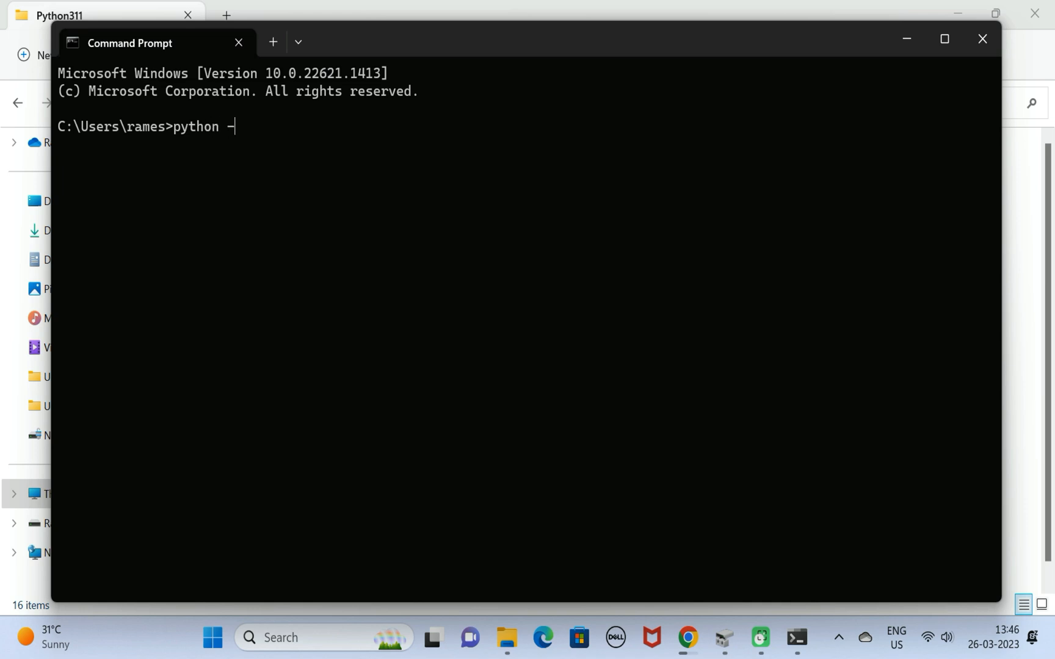
text(-version)
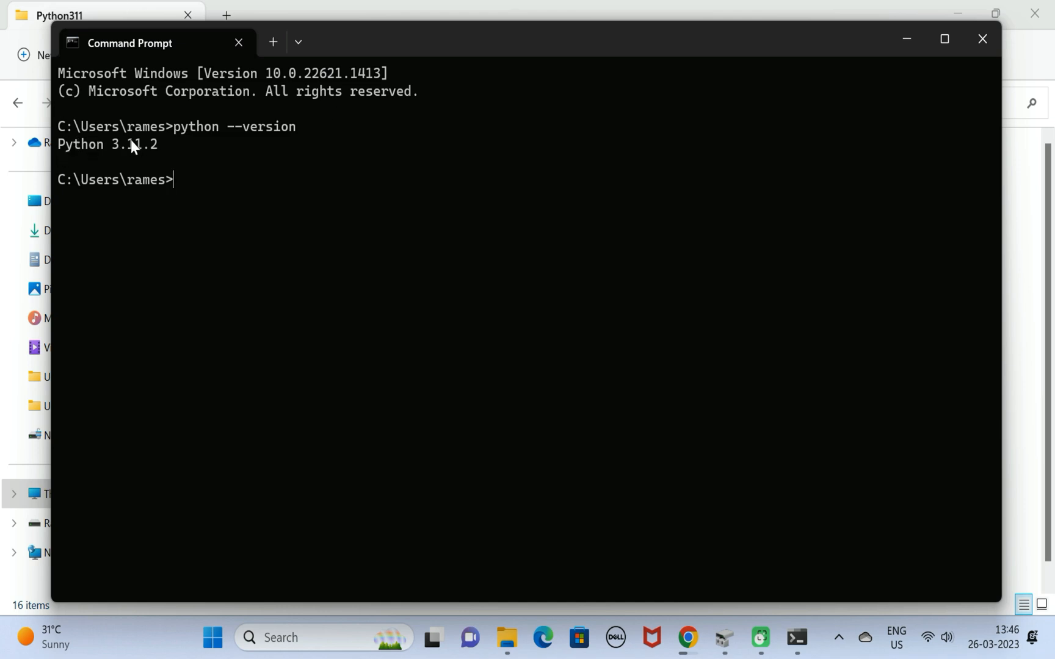
mouse_move(274, 153)
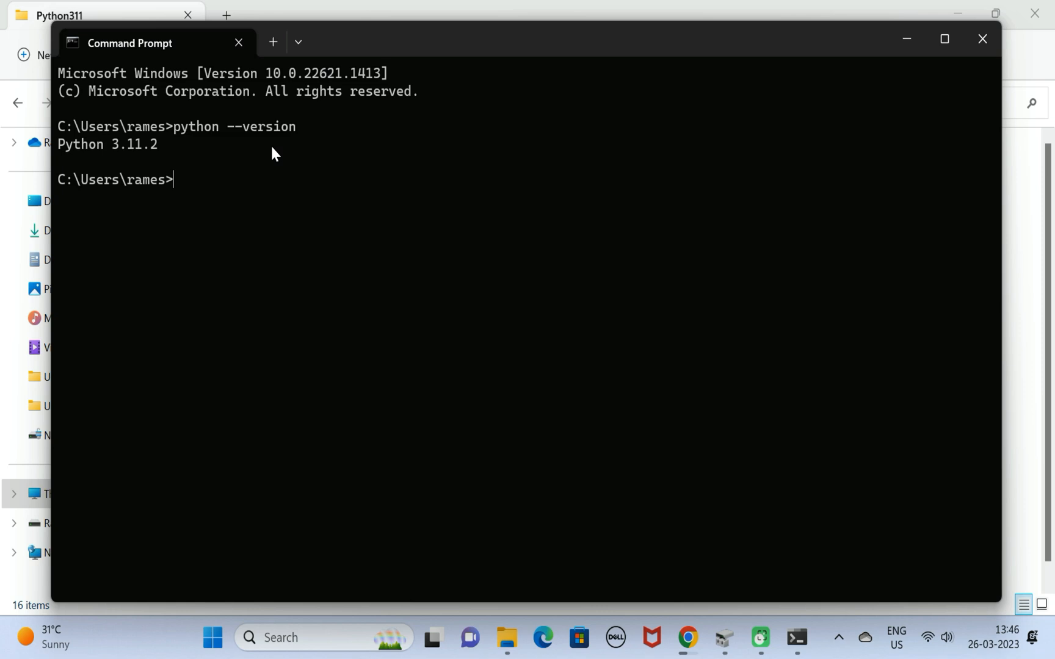
text(py)
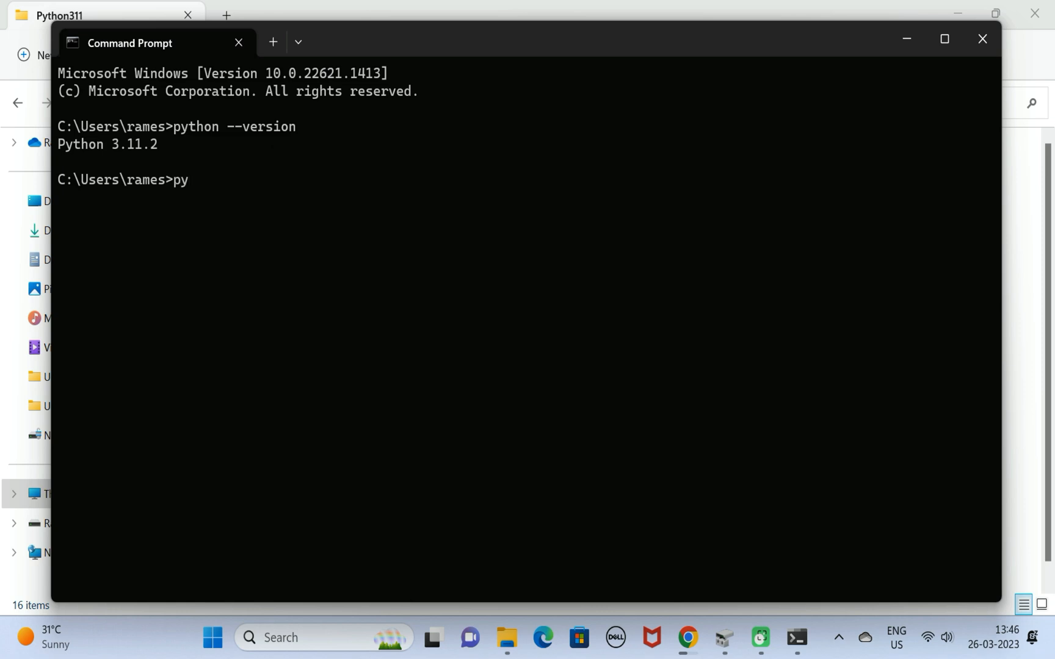
Start the py interpreter and run print("welcome to python world")
key(enter)
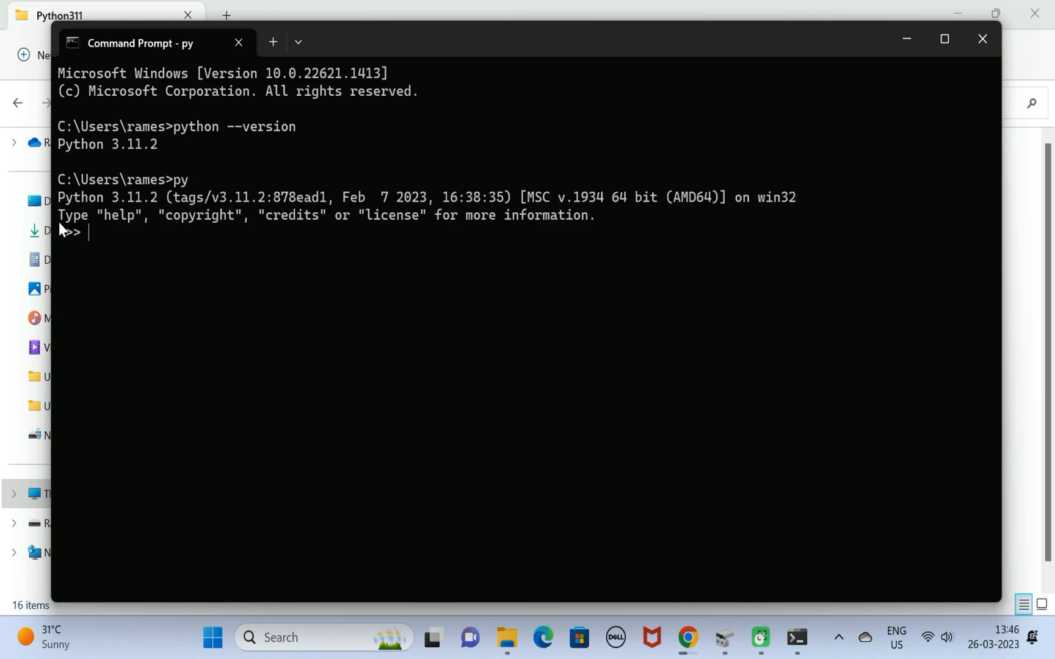
mouse_move(133, 248)
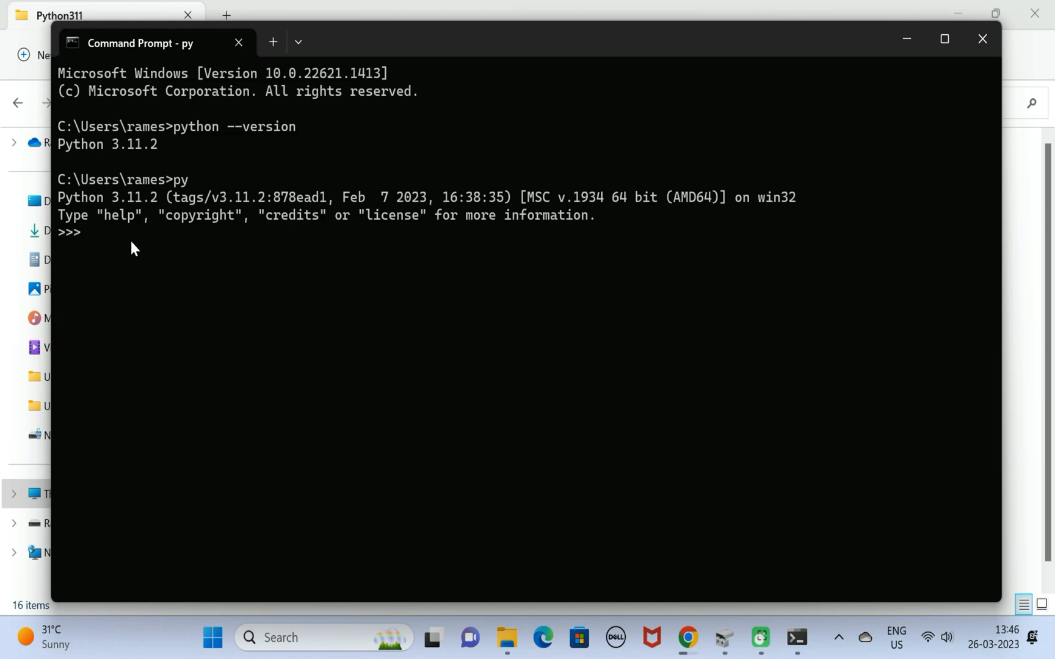
text(pr)
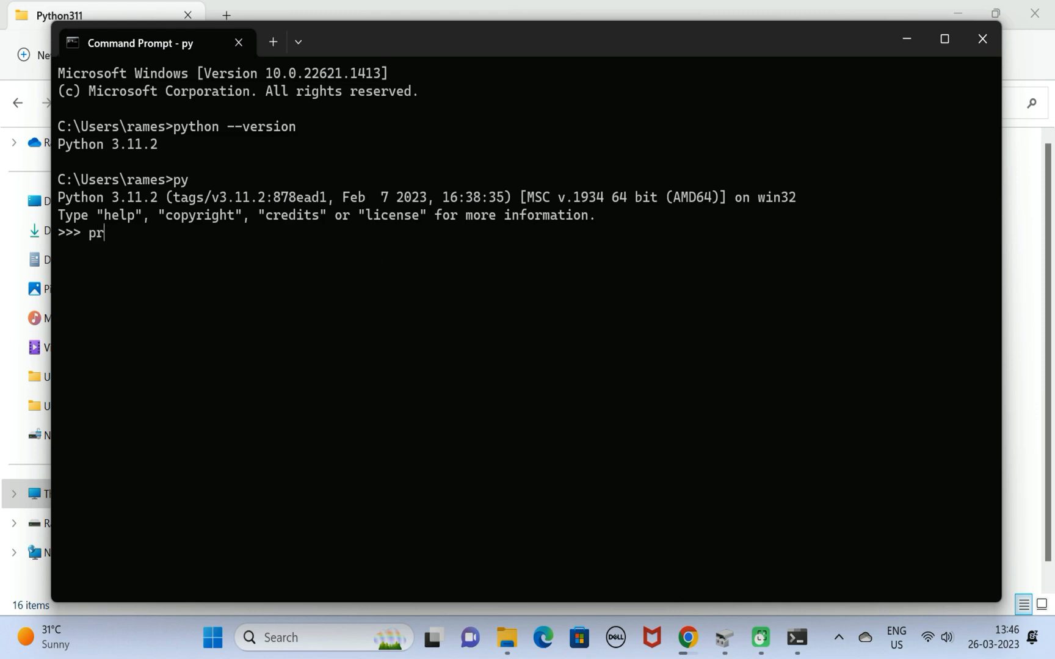
text(int()
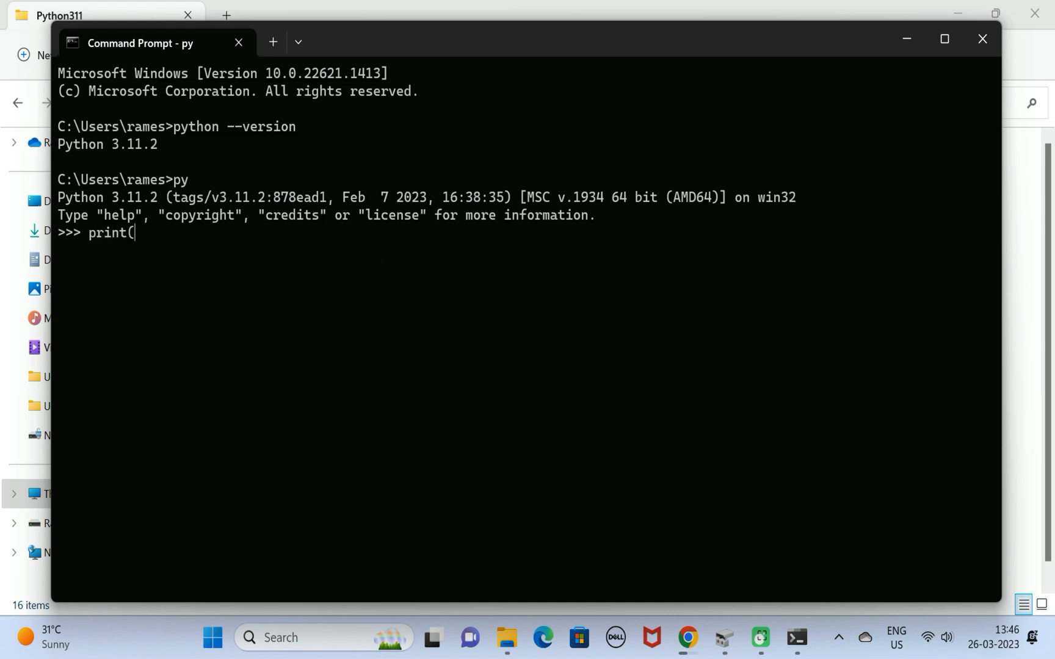
text("welcom)
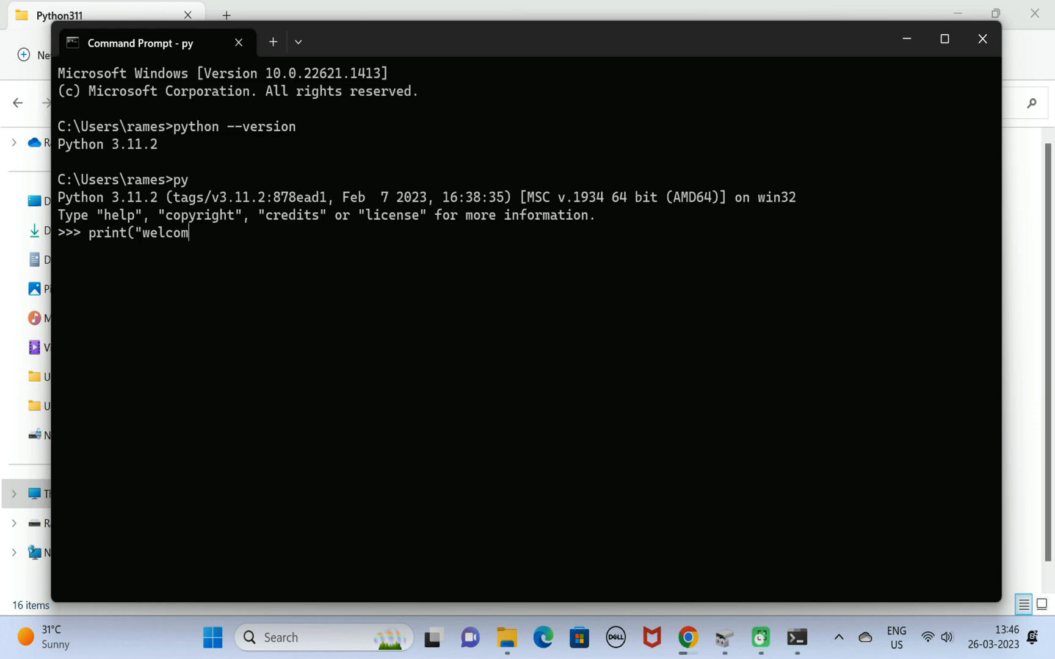
text(e to pyth)
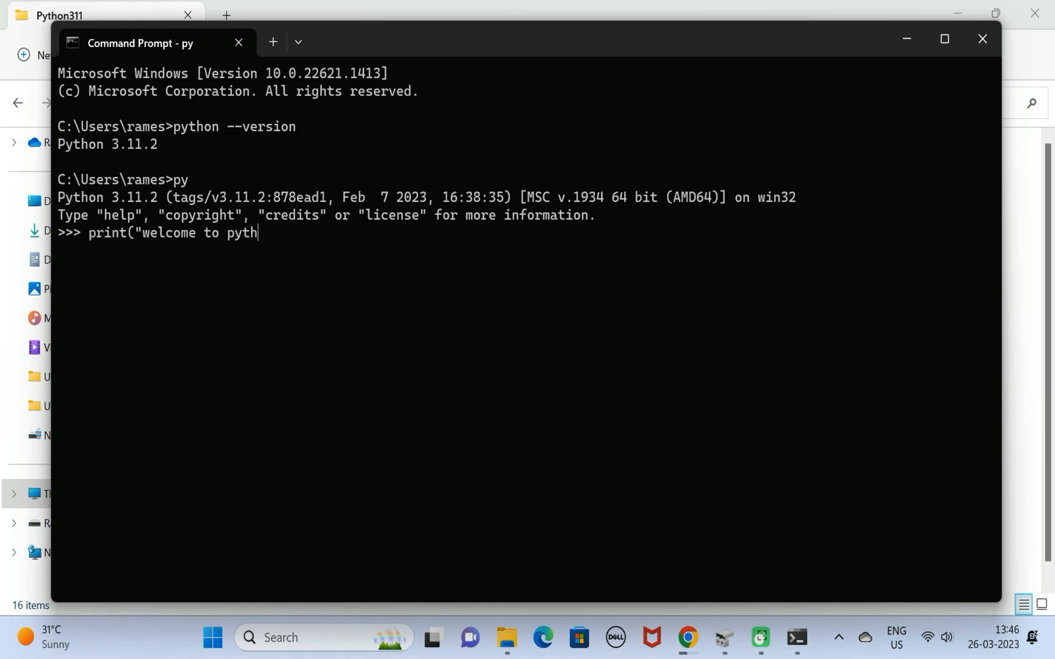
text(on wo)
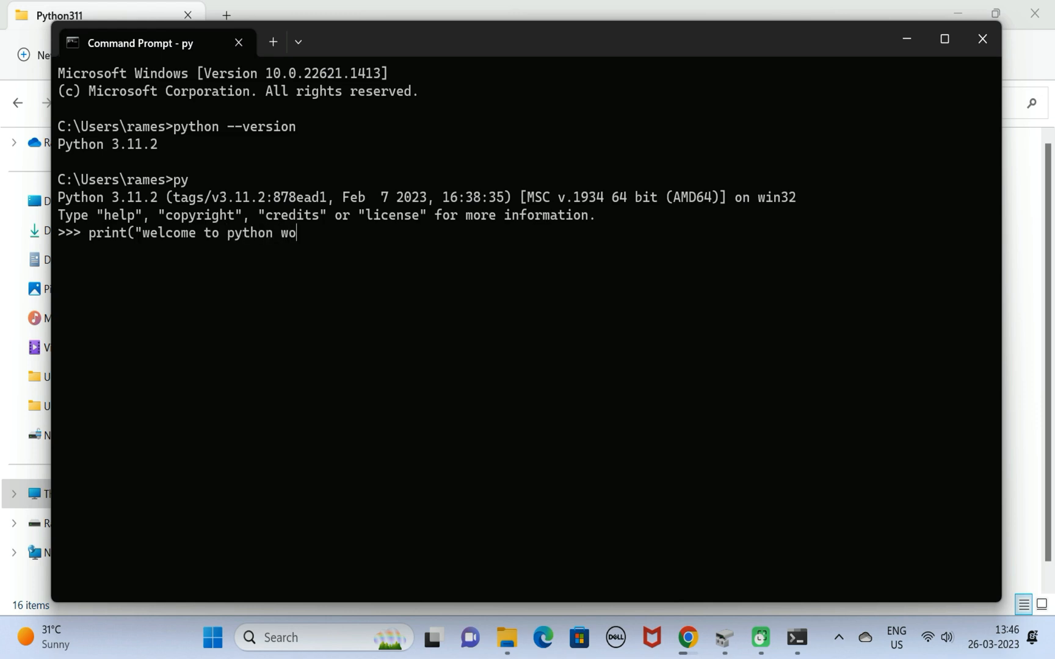
text(rld")
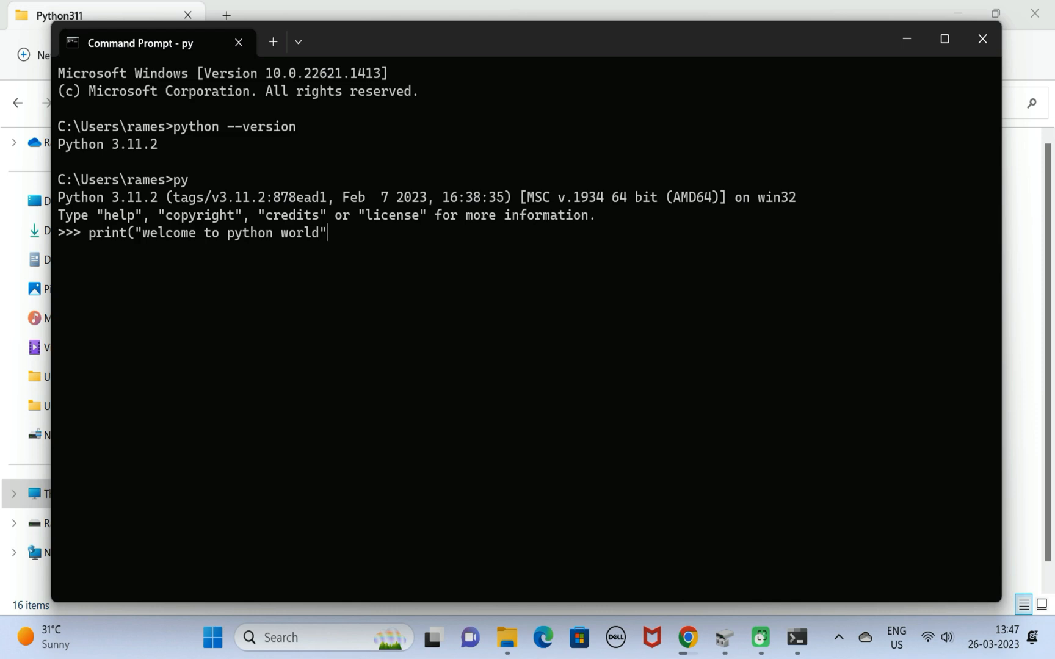
text())
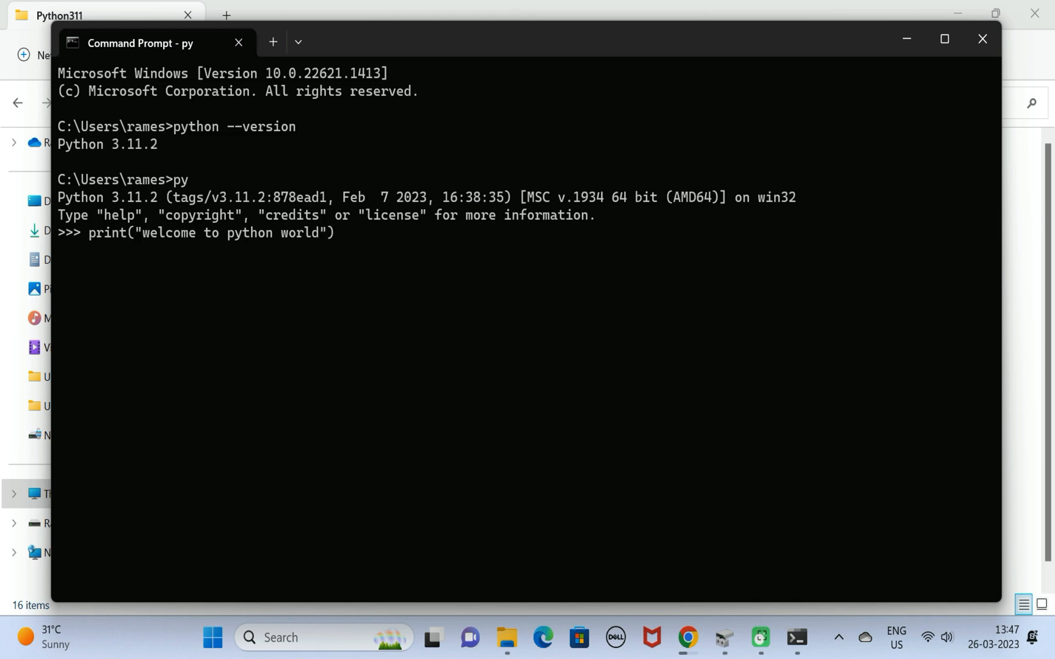
key(enter)
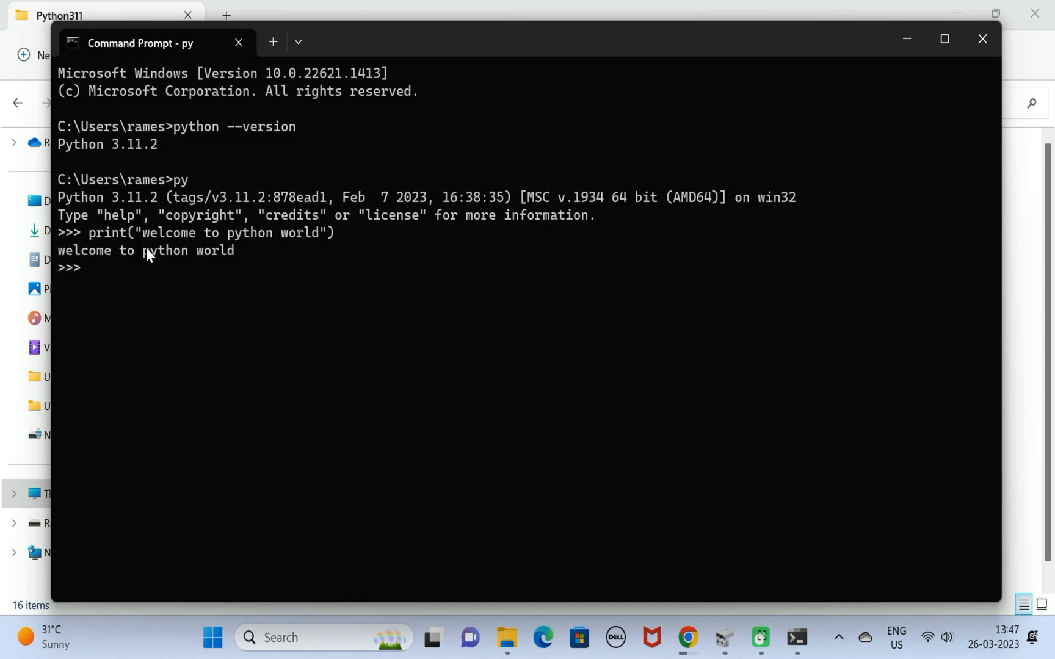
mouse_move(170, 226)
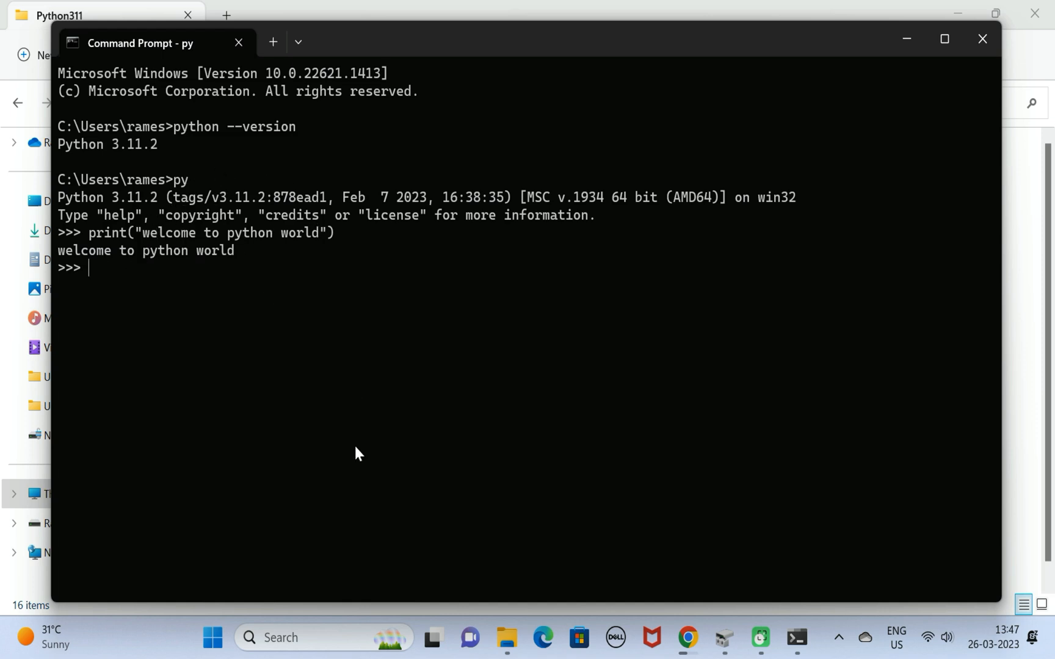
click(212, 638)
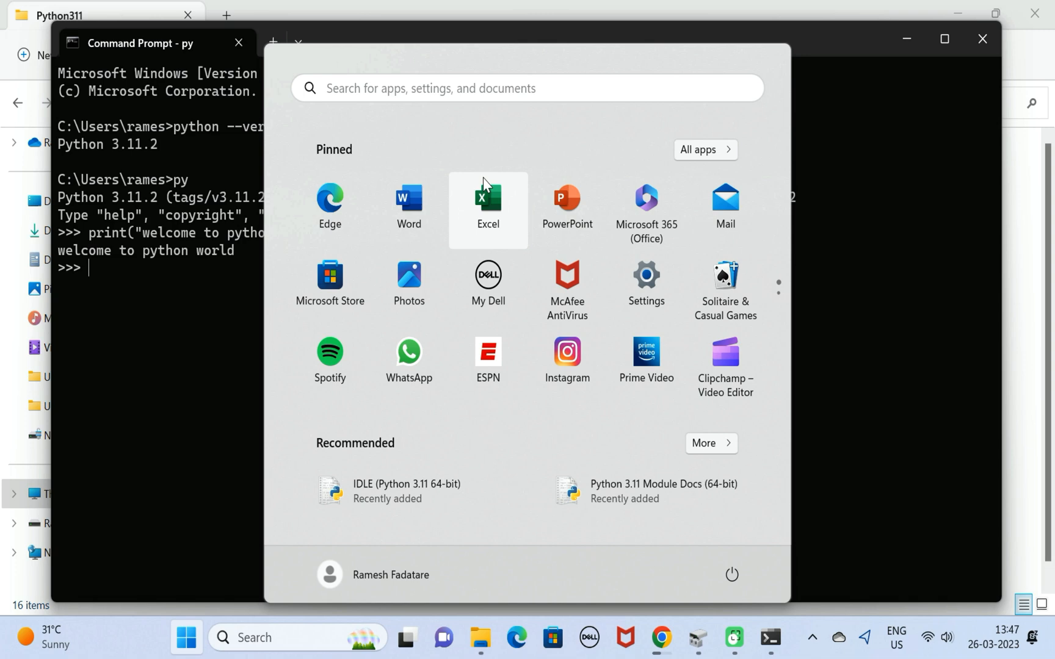
Launch IDLE (Python 3.11 64-bit) from Start and maximize the IDLE Shell window
text(iSCSI Initiator)
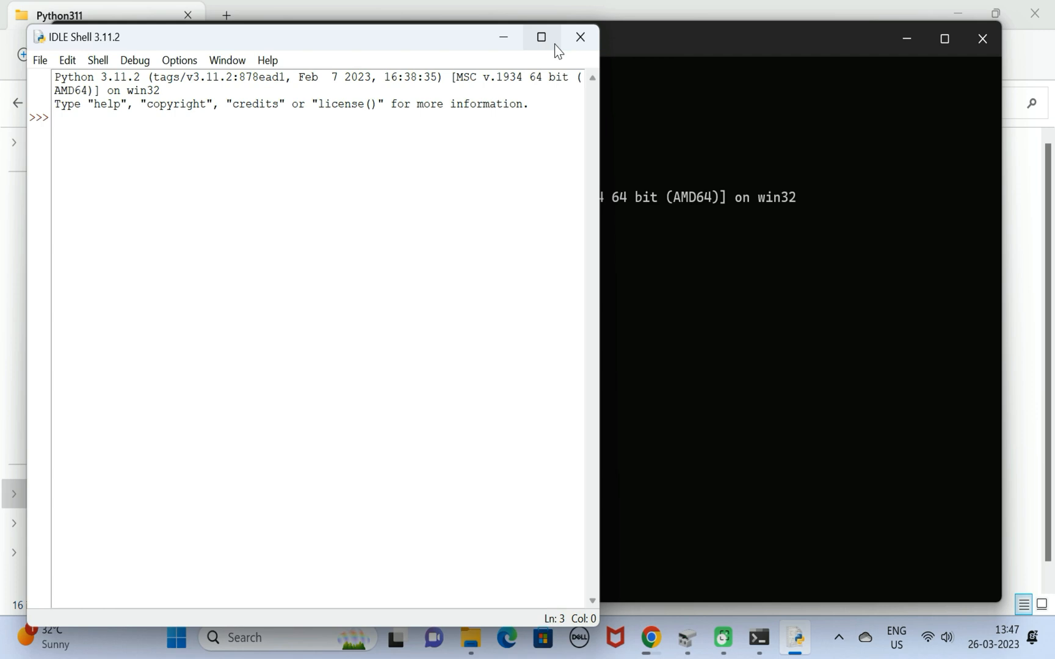
click(541, 37)
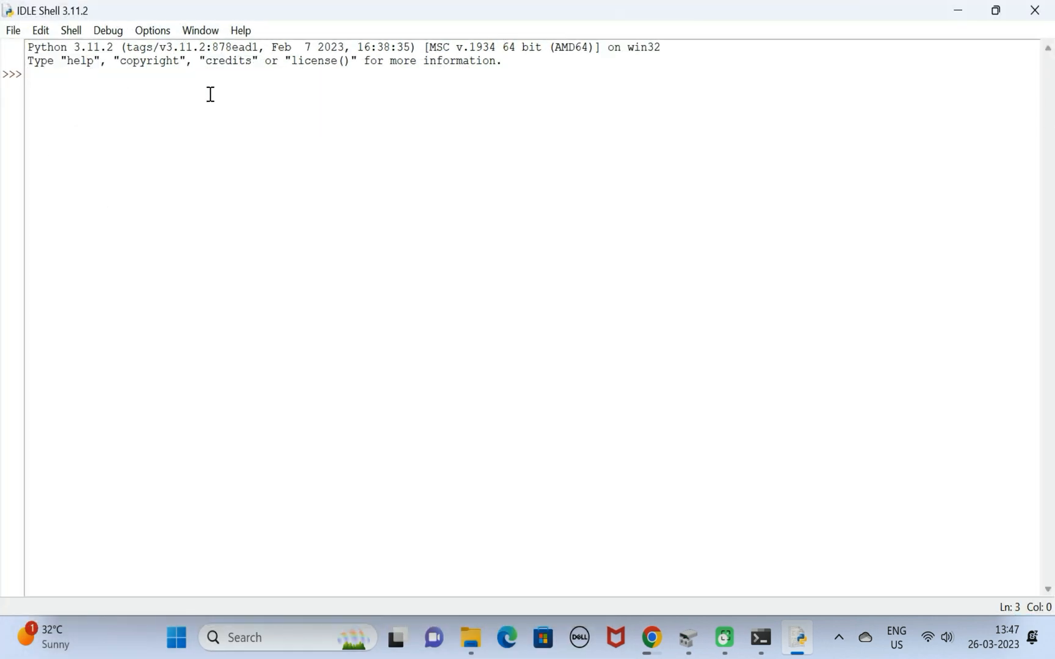
Type the unfinished statement print("welcome to python world at the IDLE prompt
text(print)
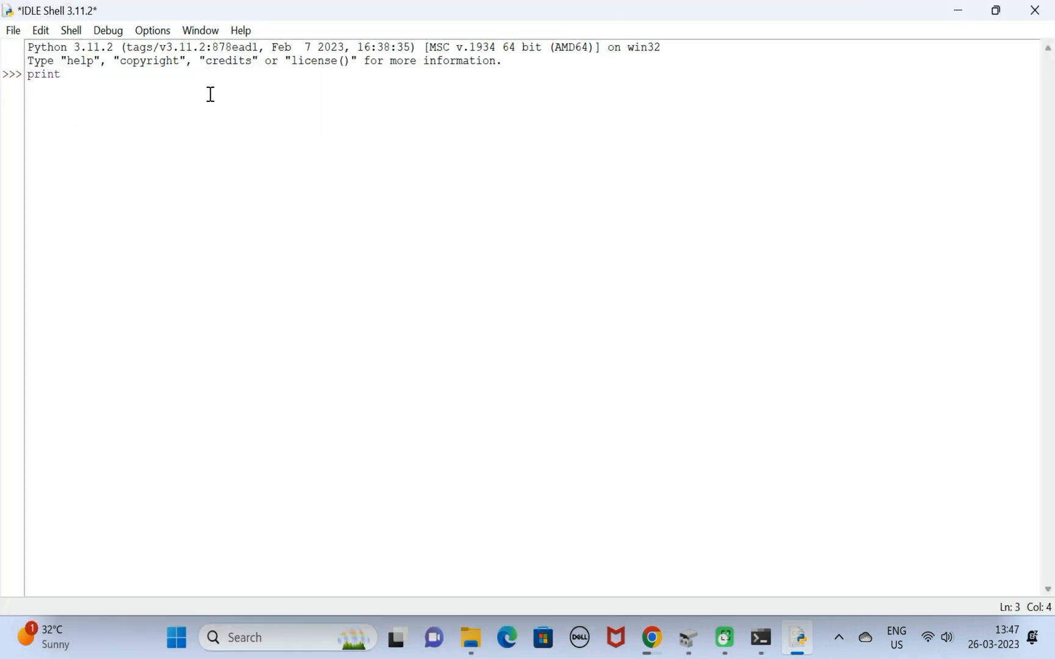
text((")
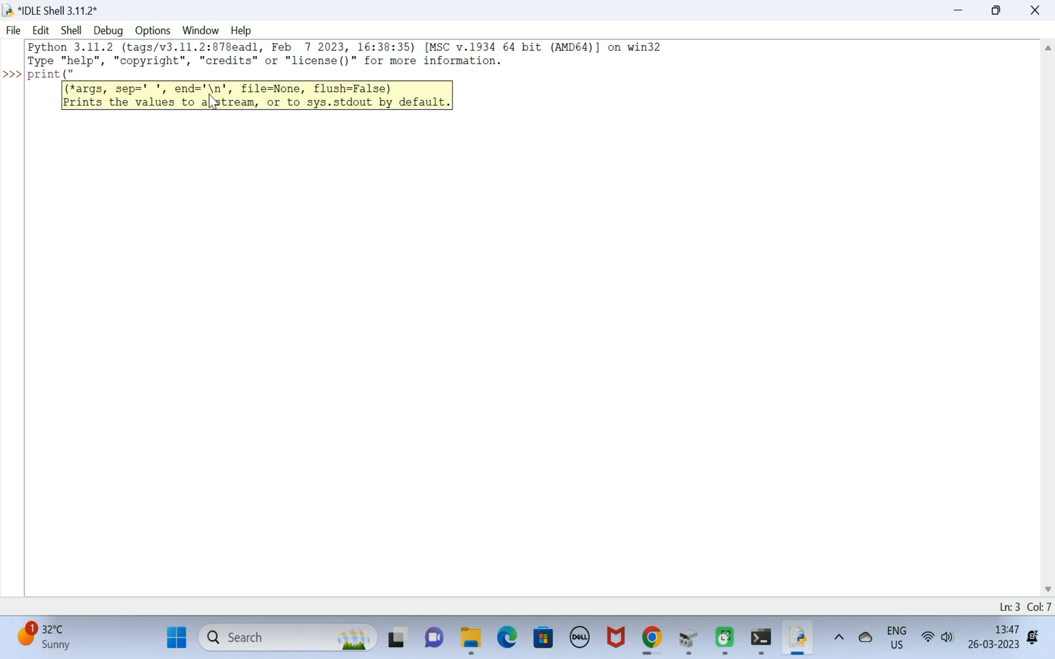
text(welcome to)
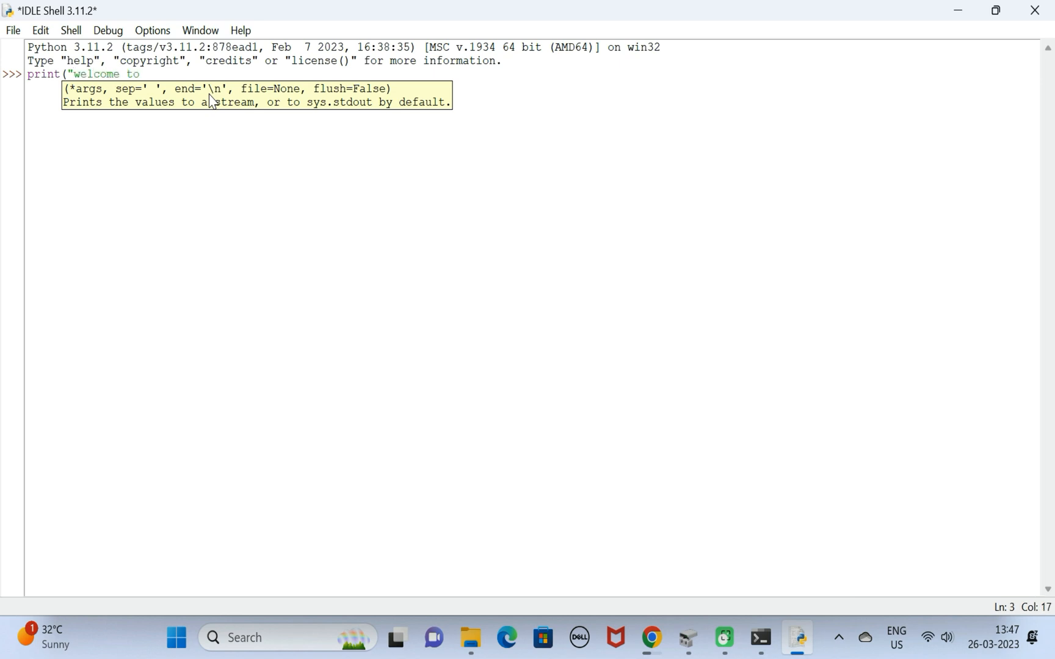
text(python)
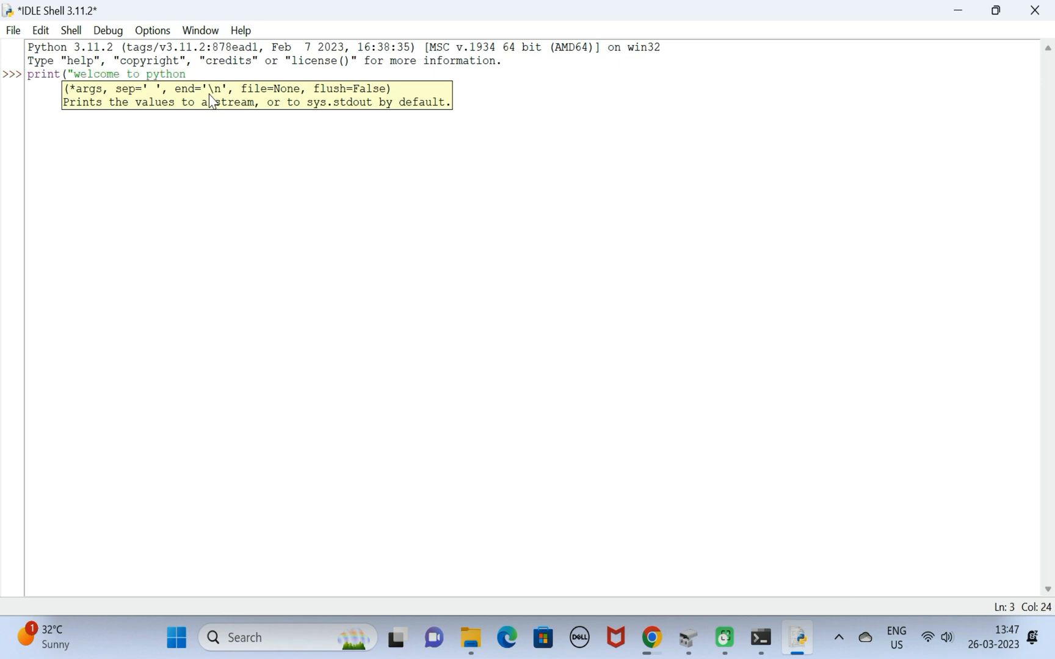
text(world)
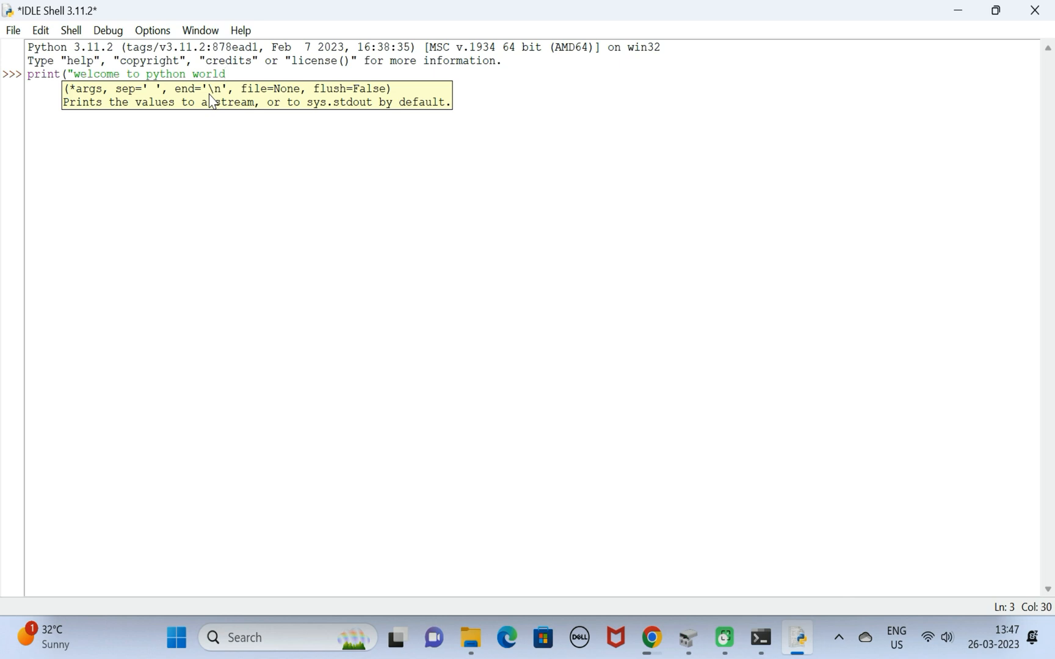